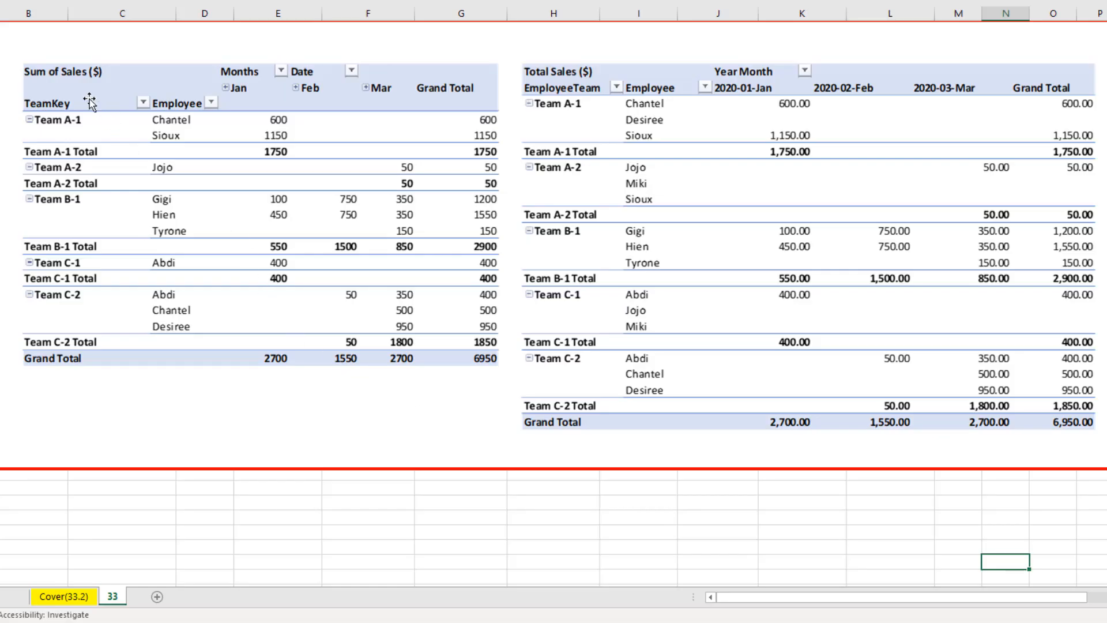
mouse_move(114, 183)
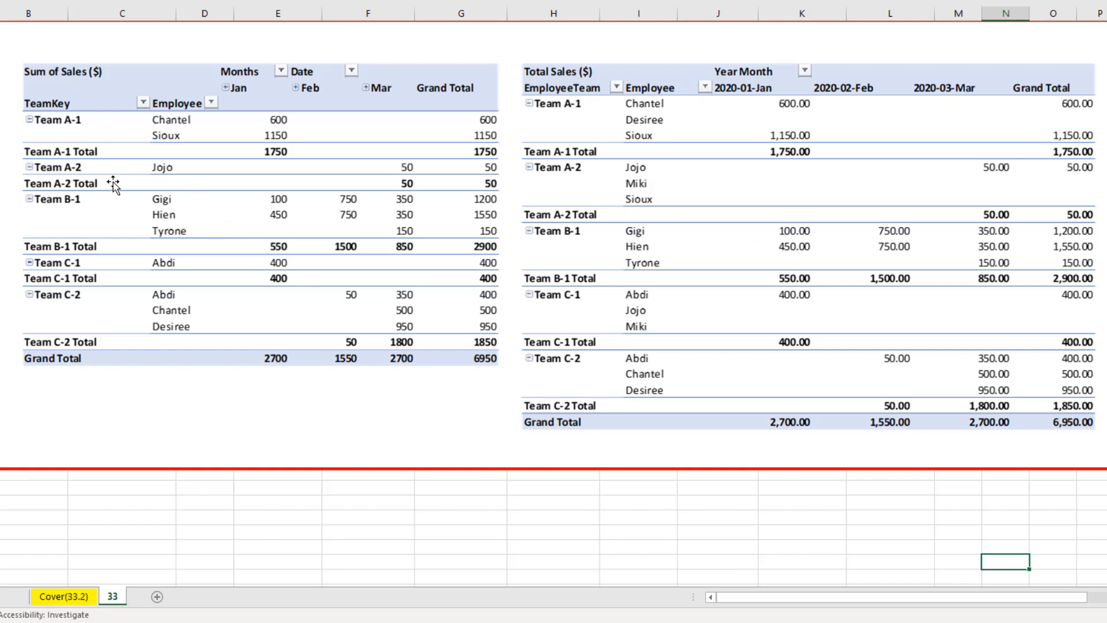
mouse_move(171, 174)
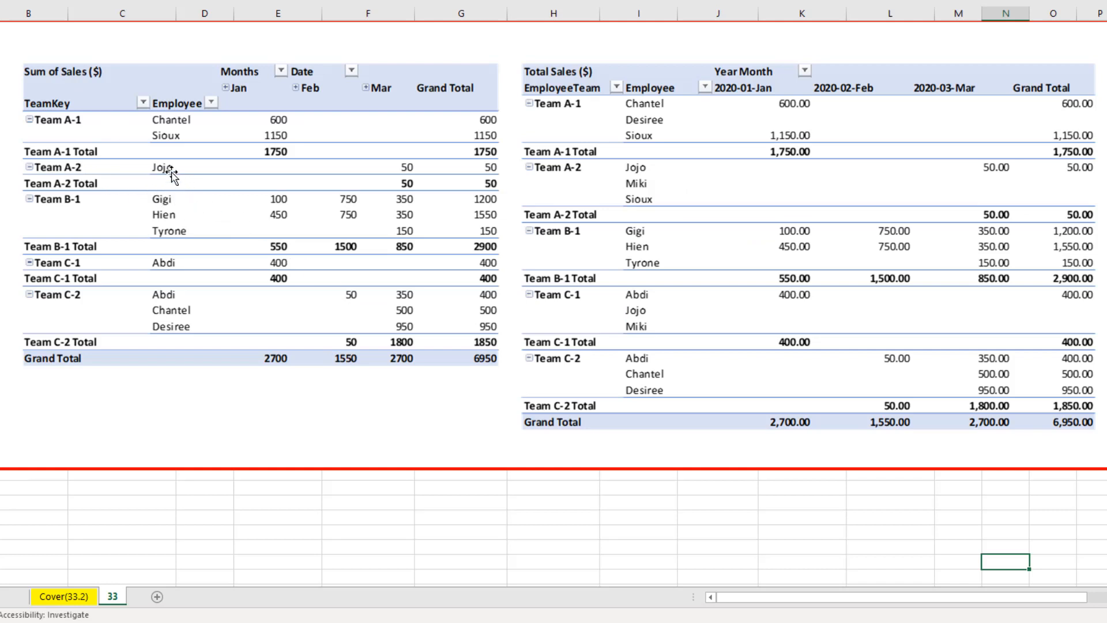
mouse_move(177, 179)
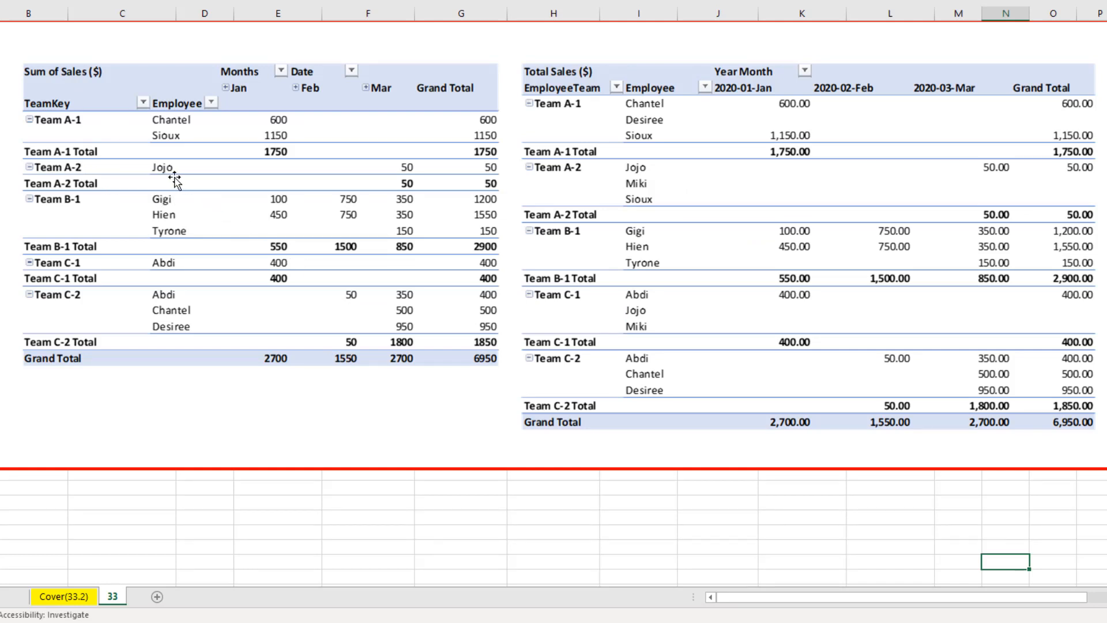
mouse_move(184, 184)
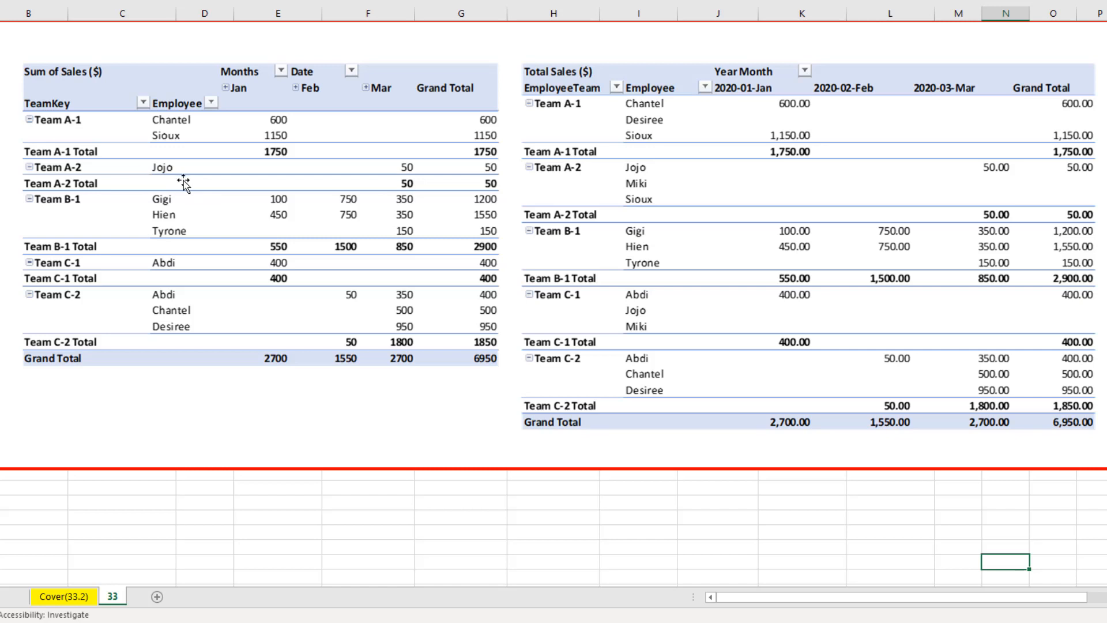
mouse_move(596, 100)
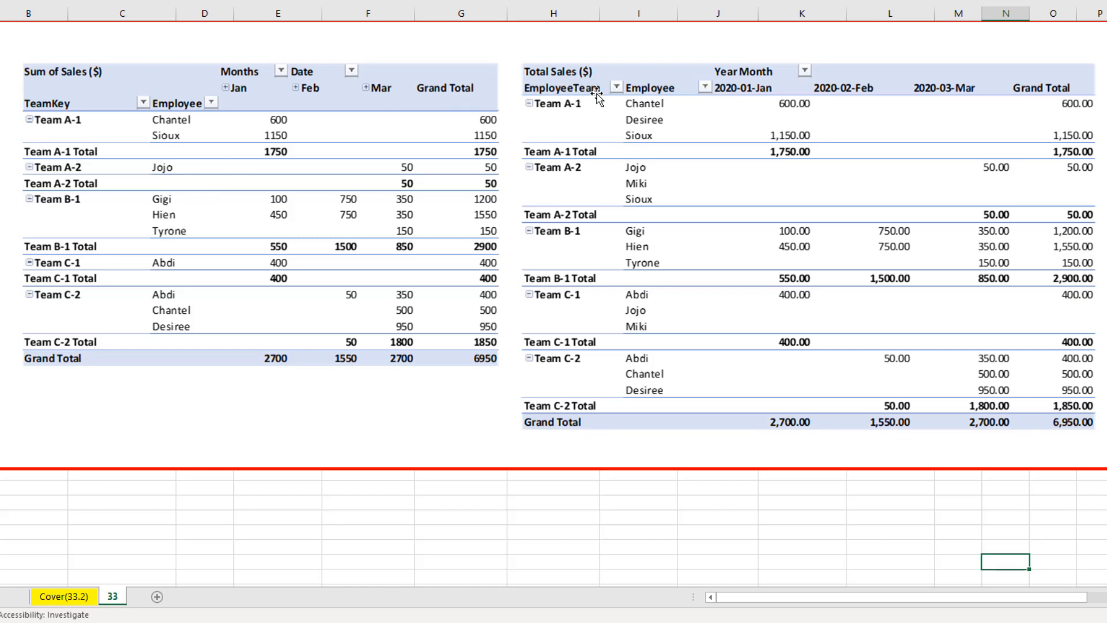
mouse_move(710, 181)
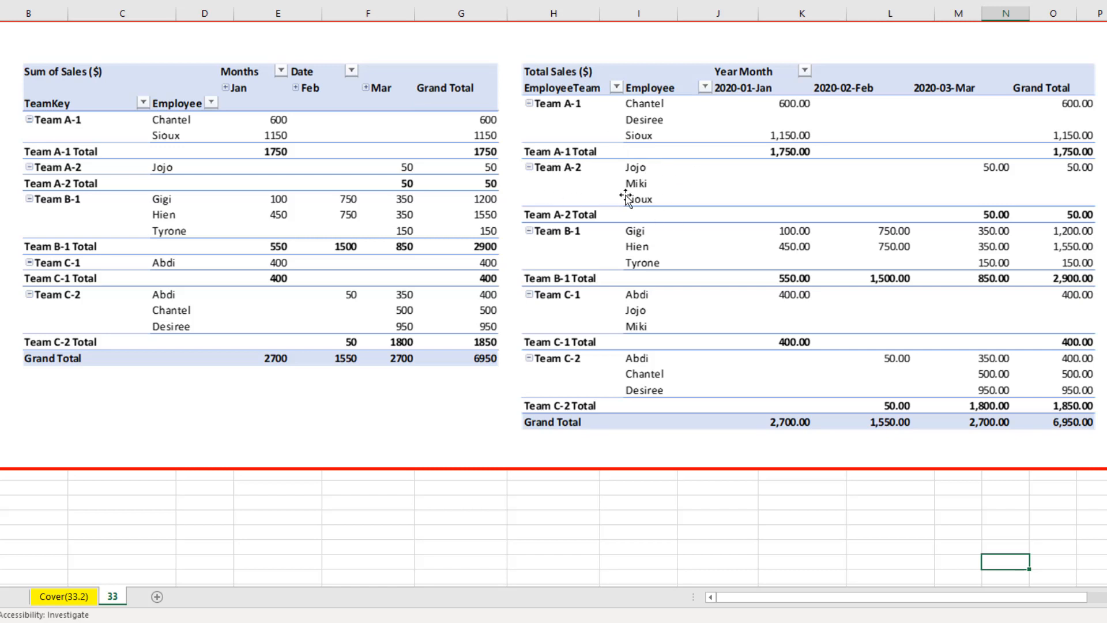
mouse_move(1066, 212)
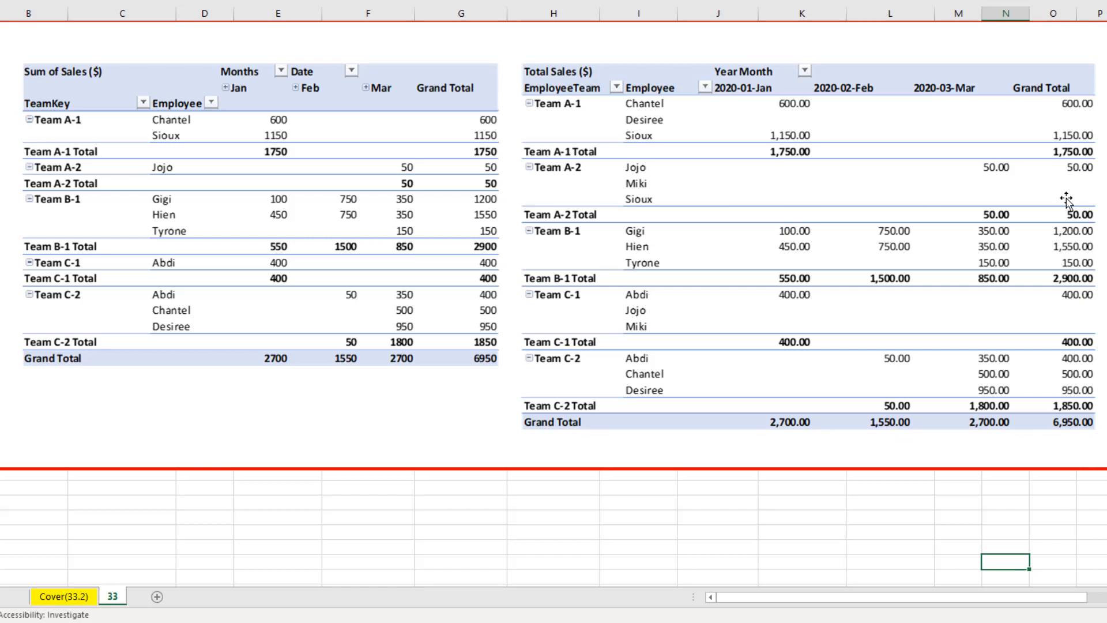
mouse_move(756, 63)
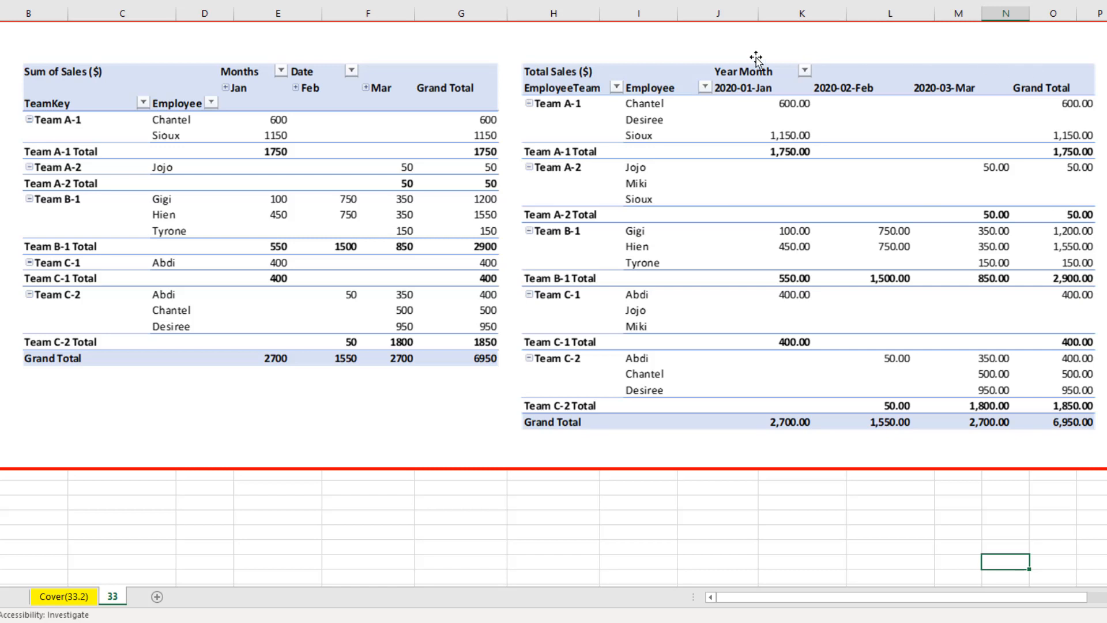
mouse_move(874, 337)
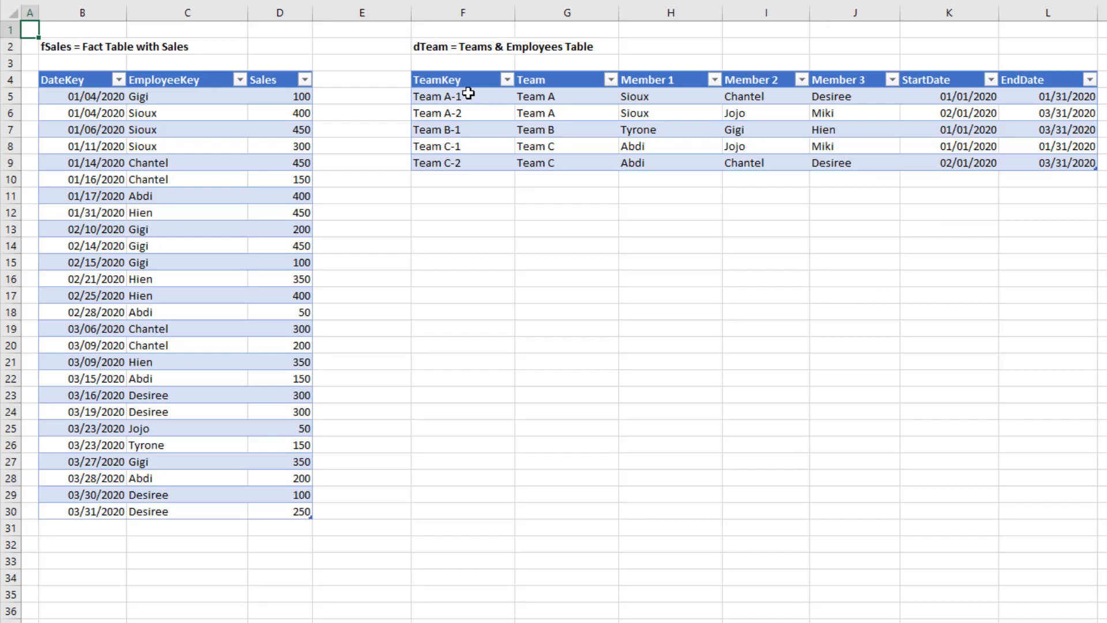
mouse_move(481, 140)
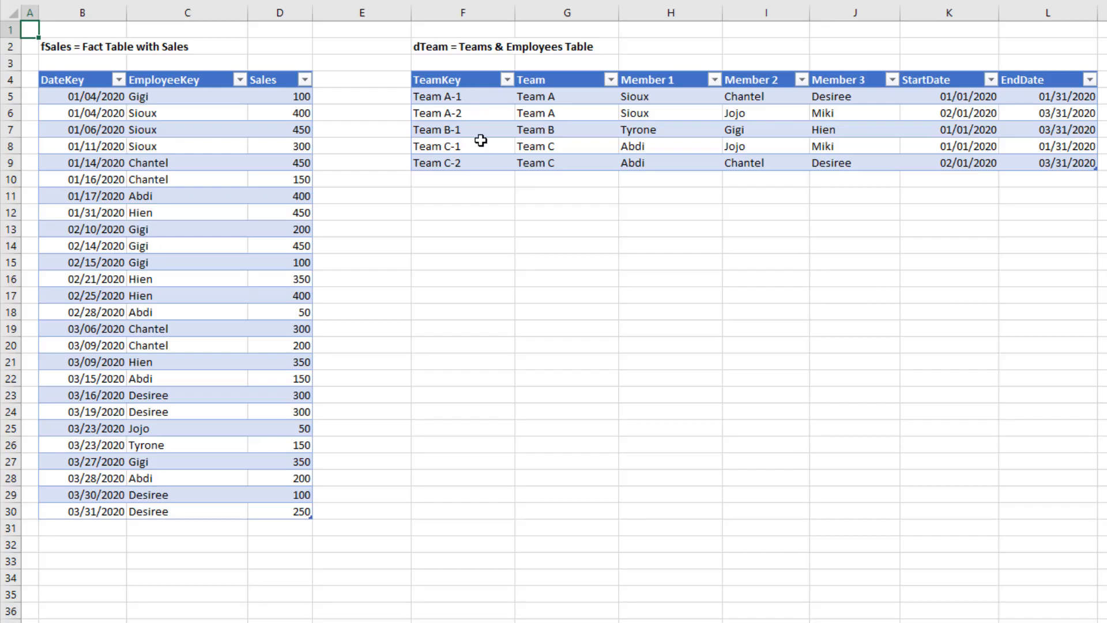
mouse_move(141, 226)
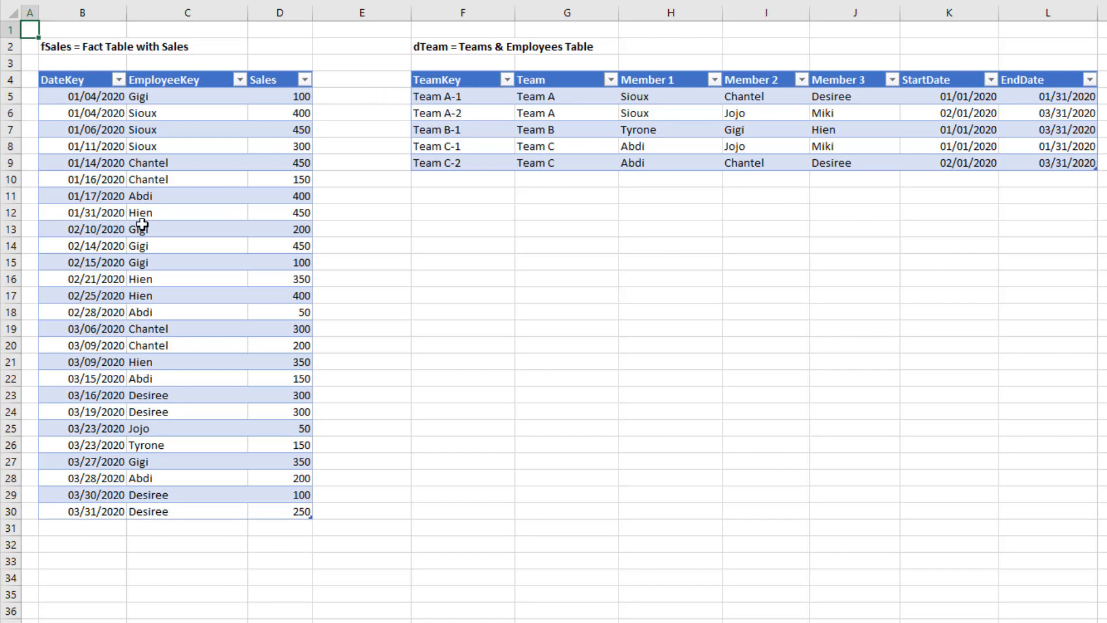
mouse_move(460, 136)
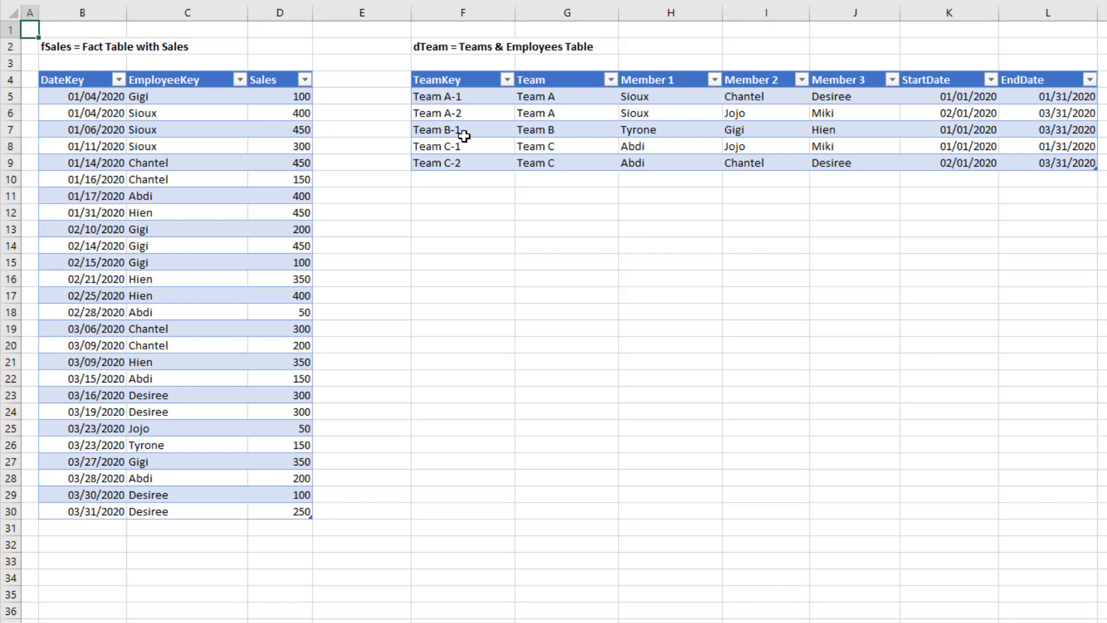
mouse_move(497, 47)
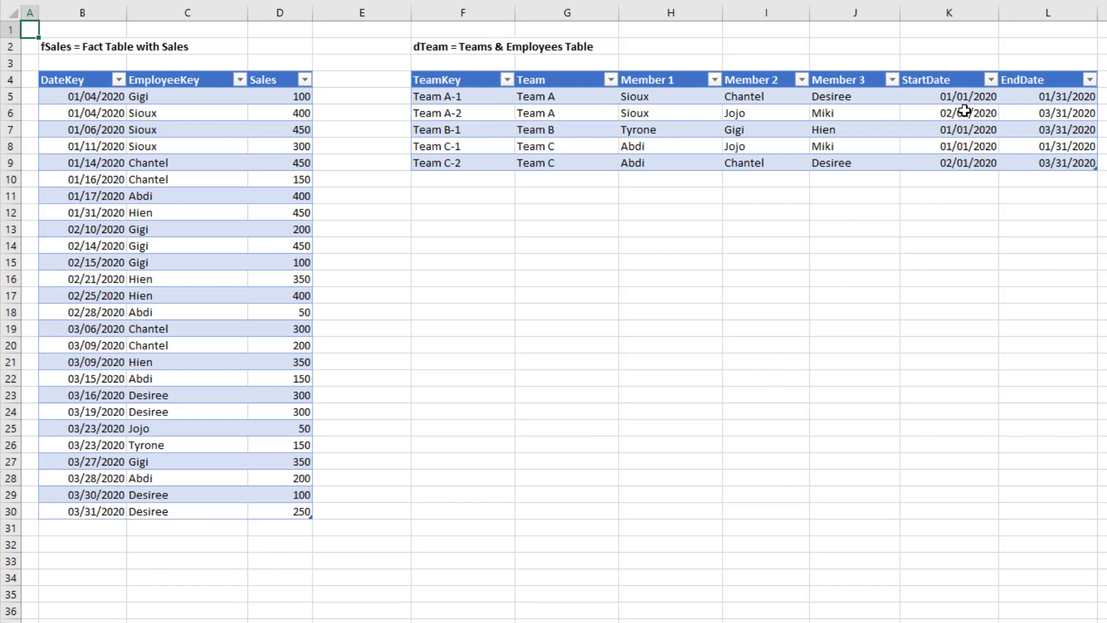
mouse_move(953, 98)
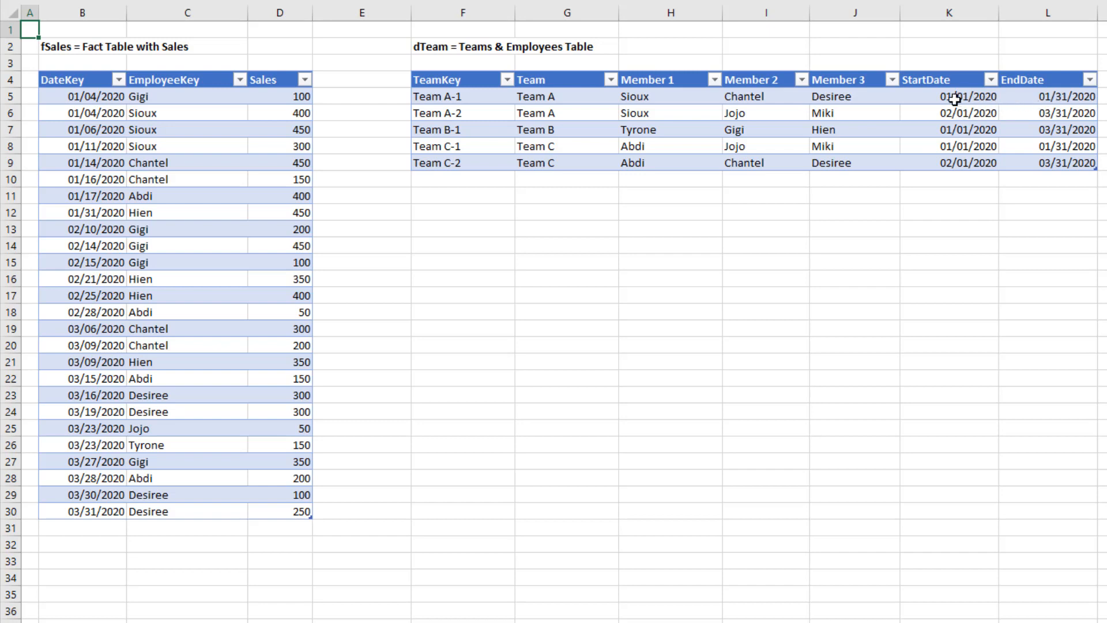
mouse_move(1027, 123)
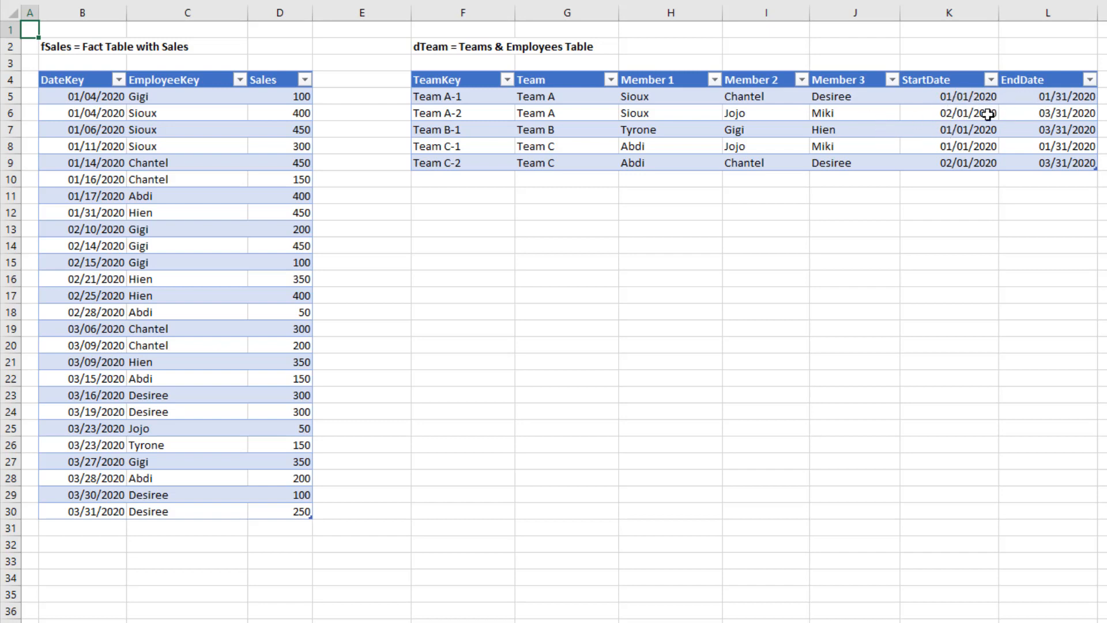
mouse_move(916, 122)
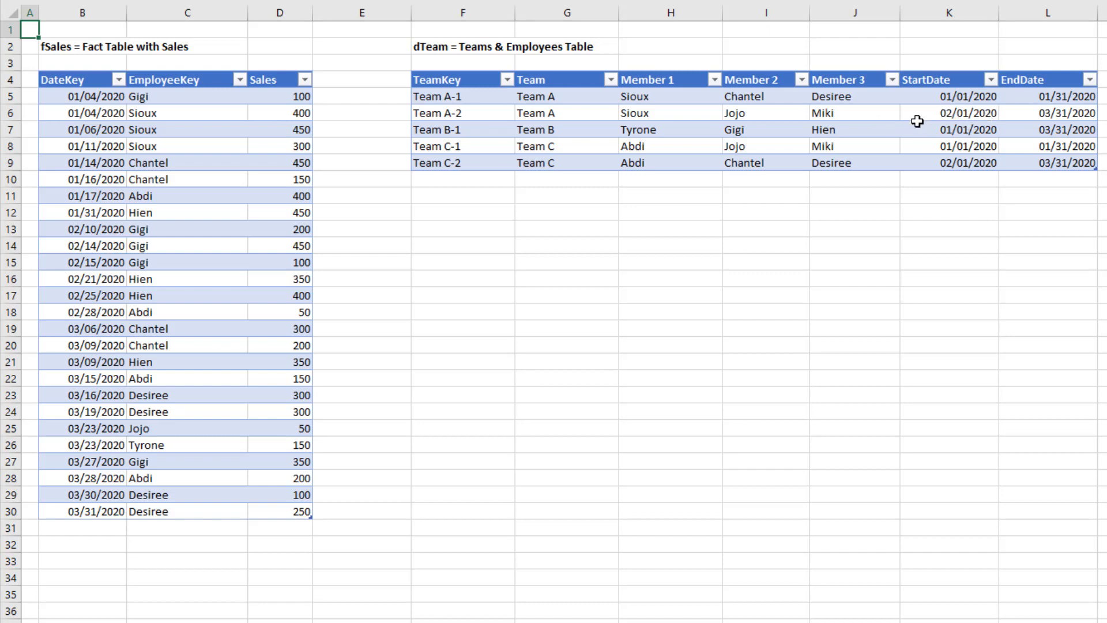
mouse_move(231, 340)
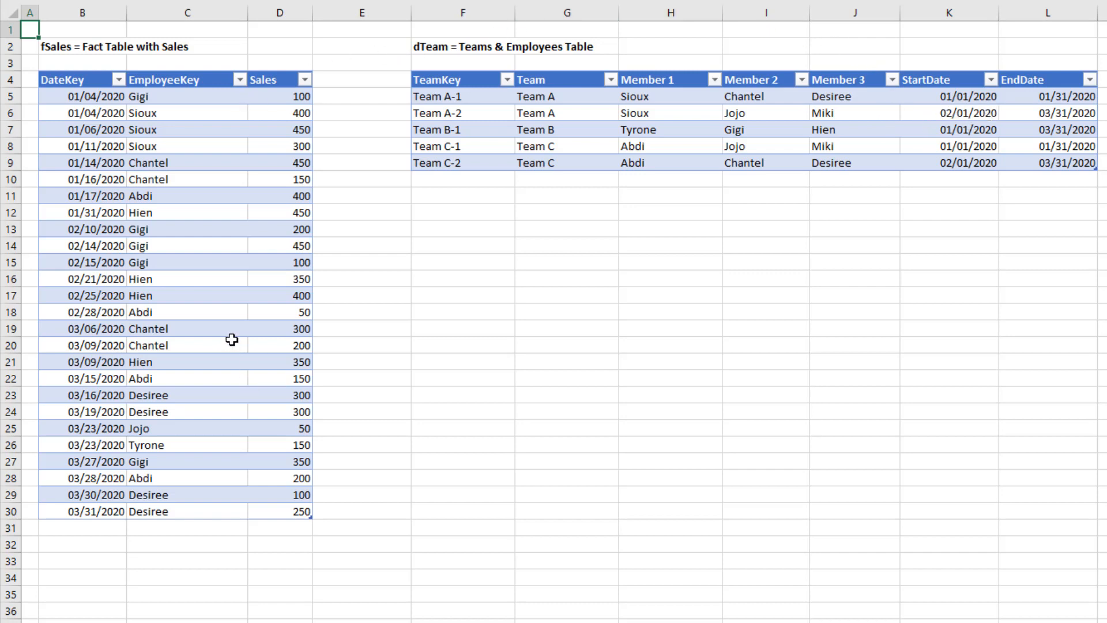
mouse_move(491, 292)
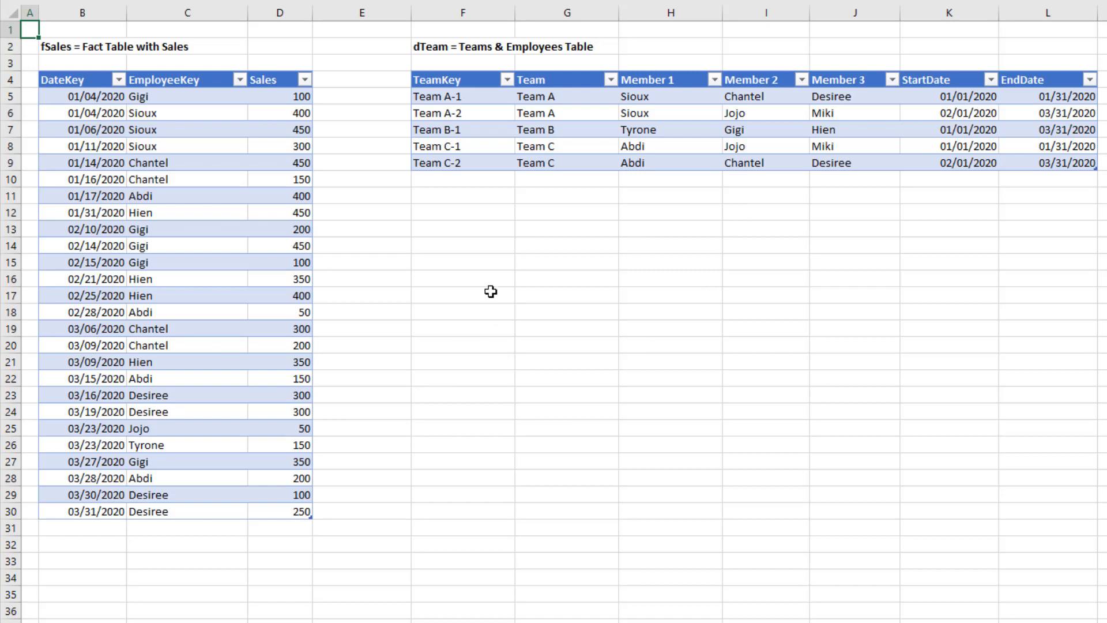
mouse_move(734, 318)
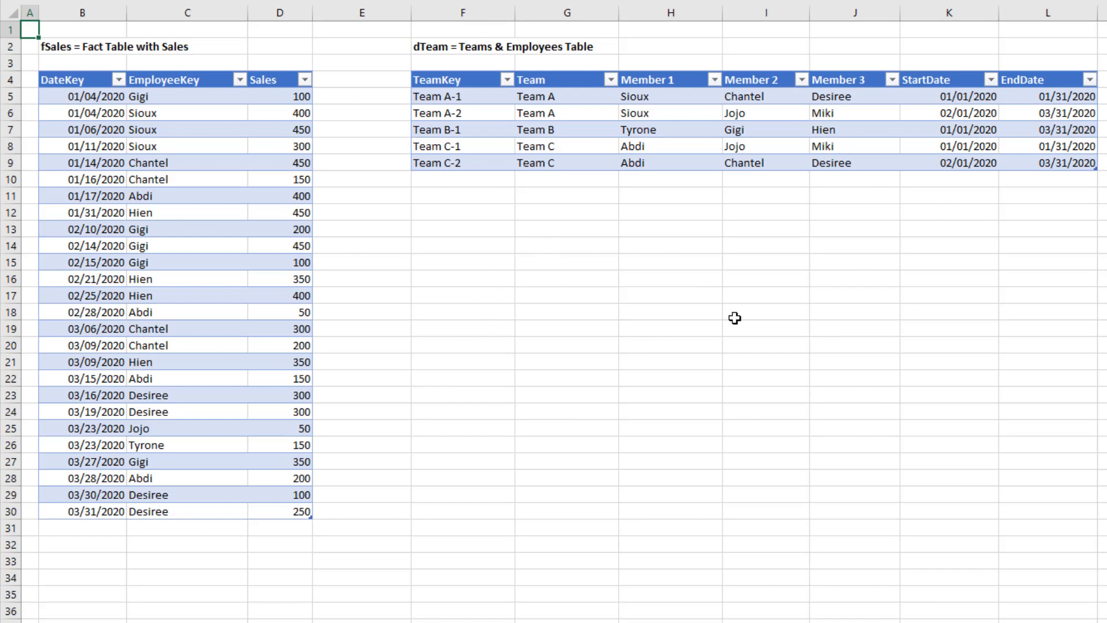
mouse_move(750, 325)
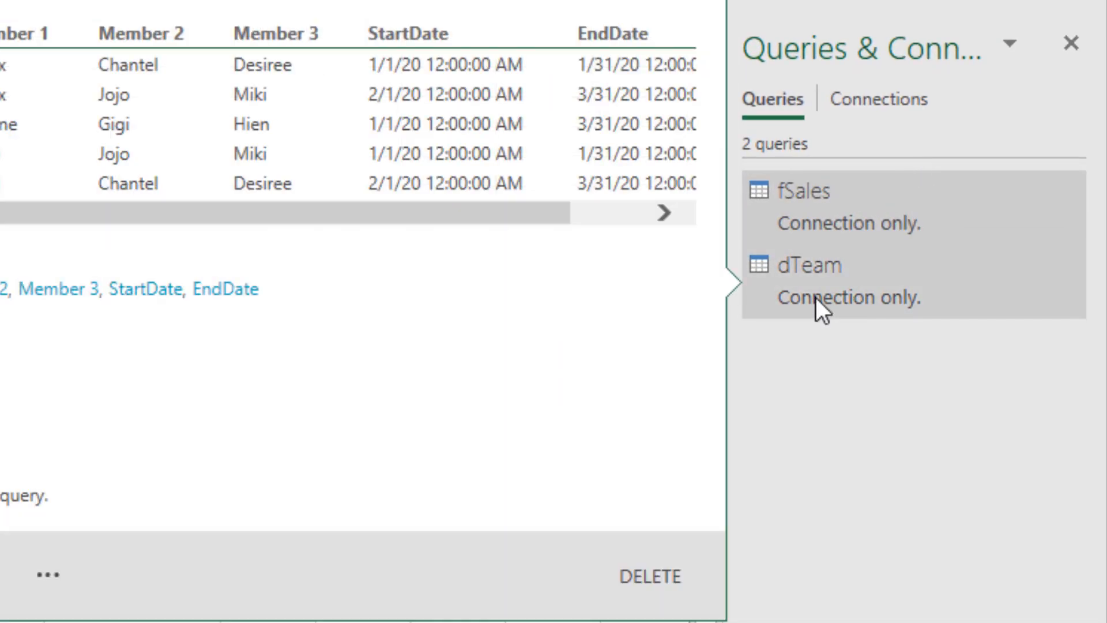
- Open dTeam in Power Query Editor and rename the query fEmployeeTeamSales
double_click(809, 265)
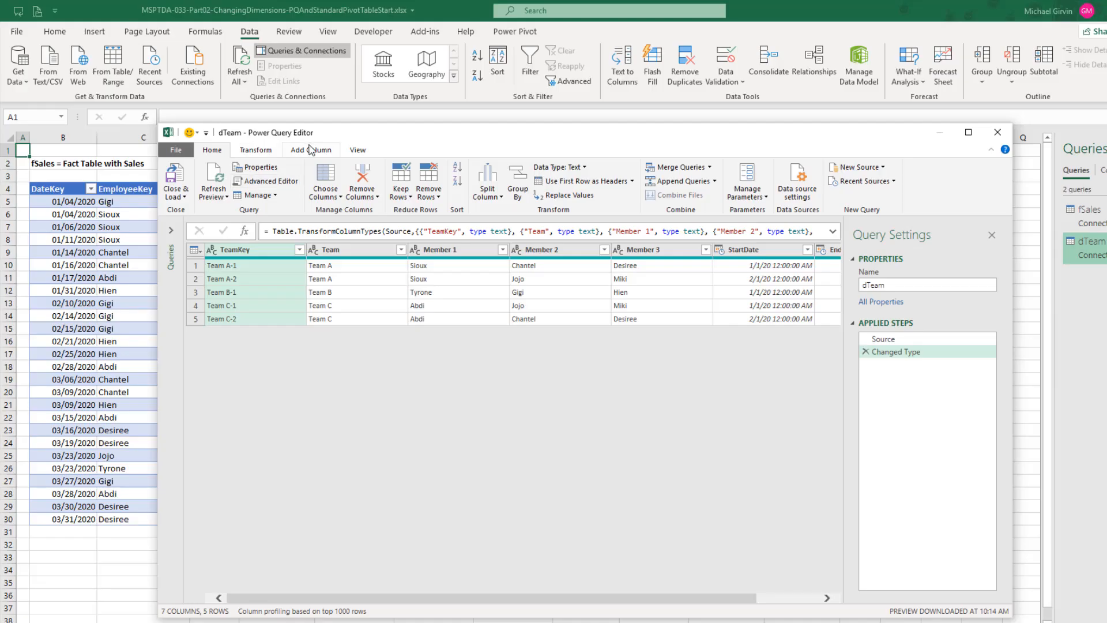
click(967, 132)
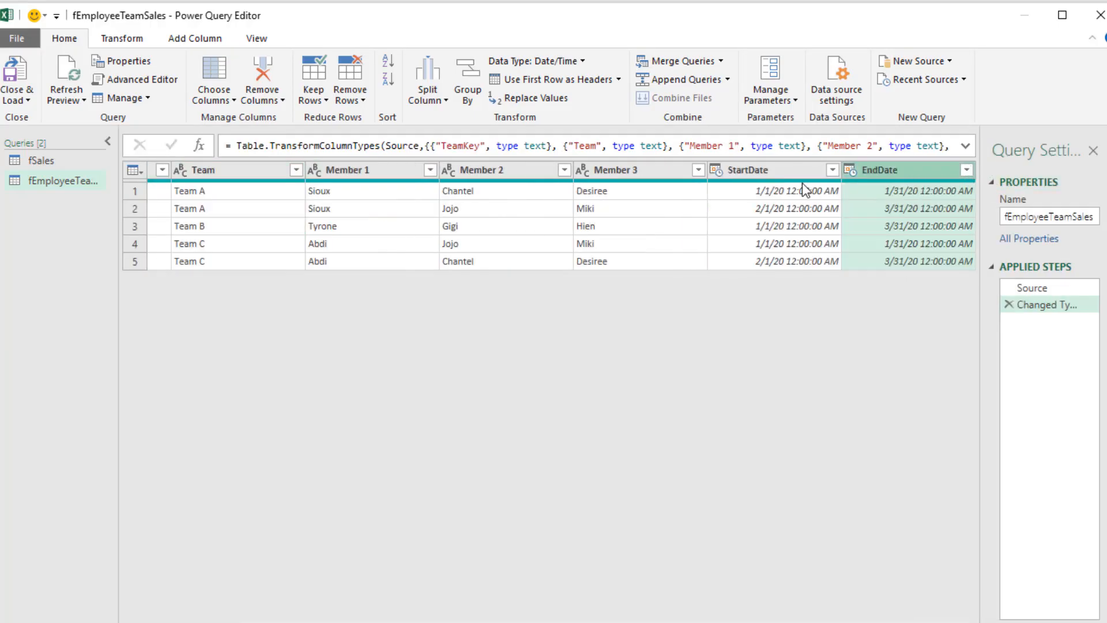
- Unpivot the member columns, rename Value to Employee, and drop the Attribute column
key(Ctrl)
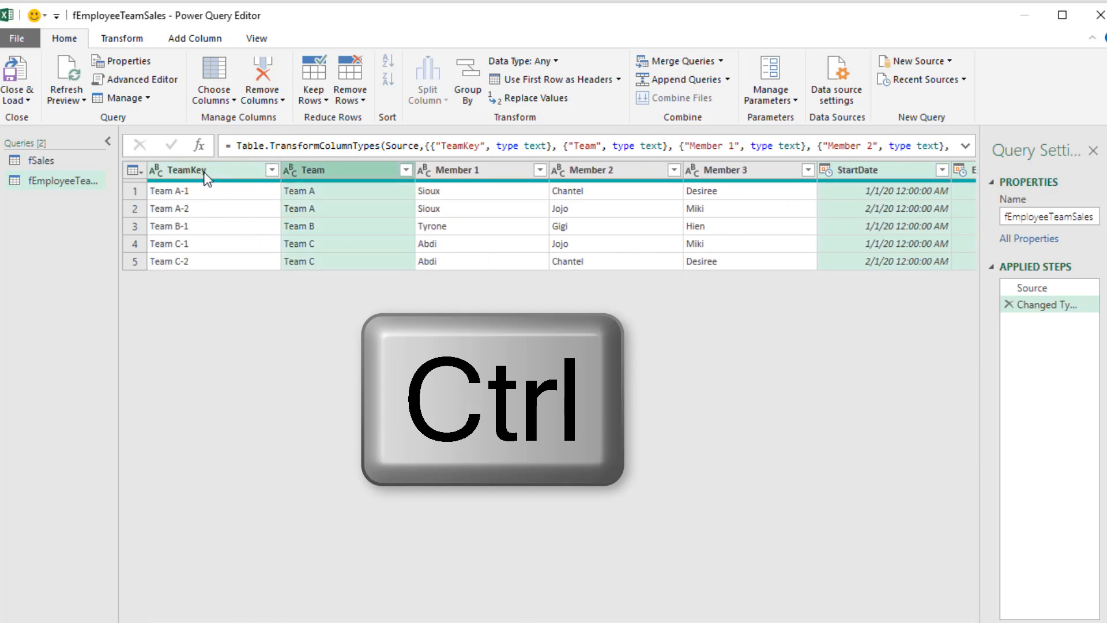
right_click(199, 170)
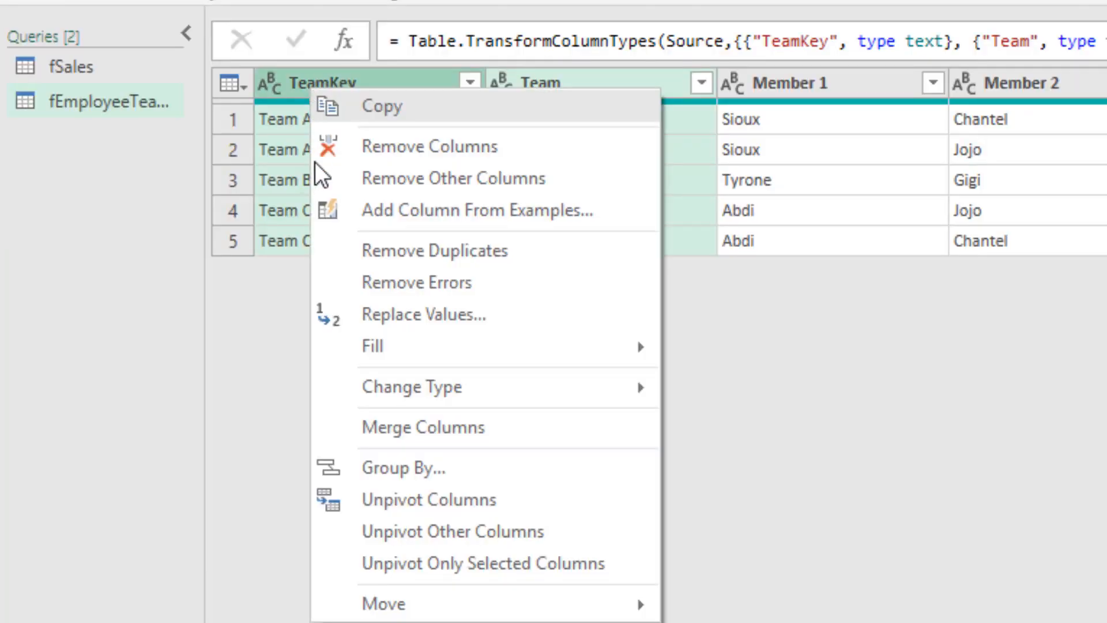
click(453, 532)
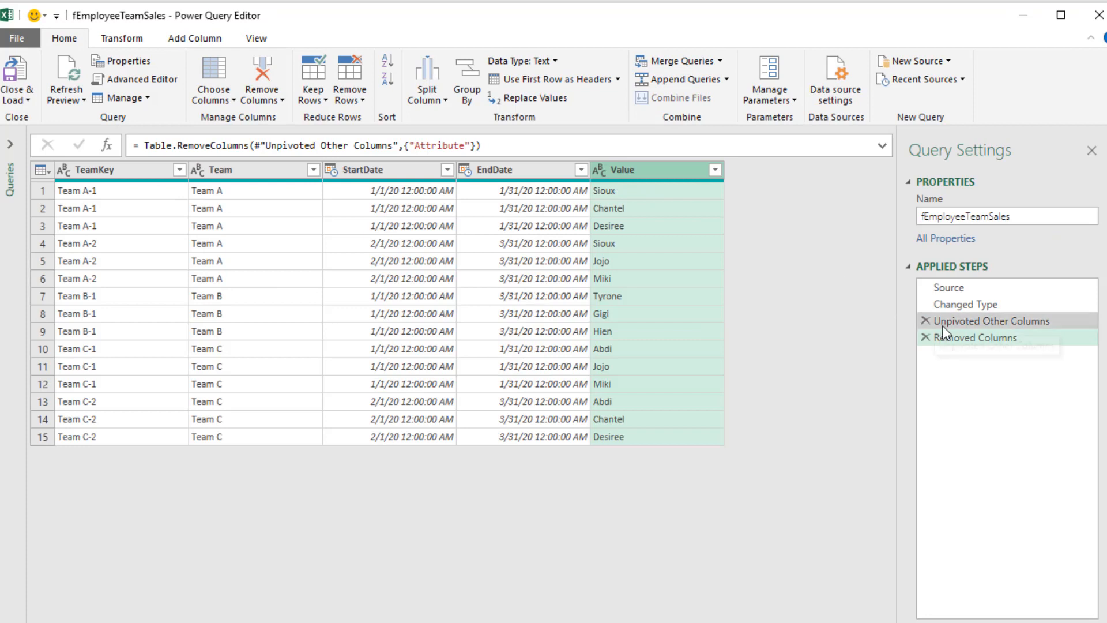
click(991, 321)
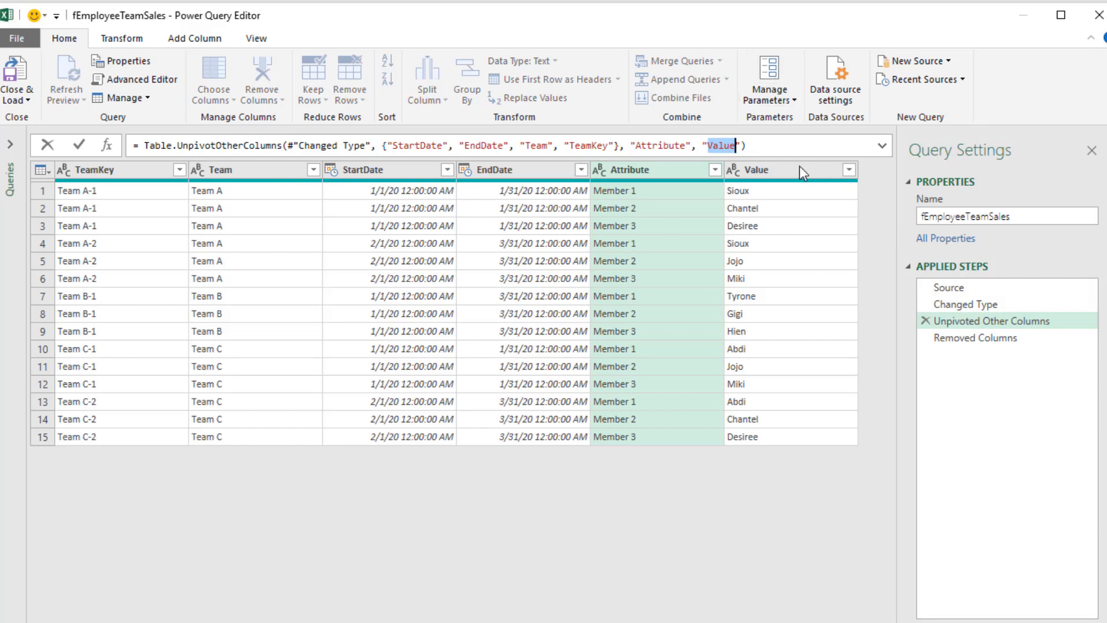
text(Employ)
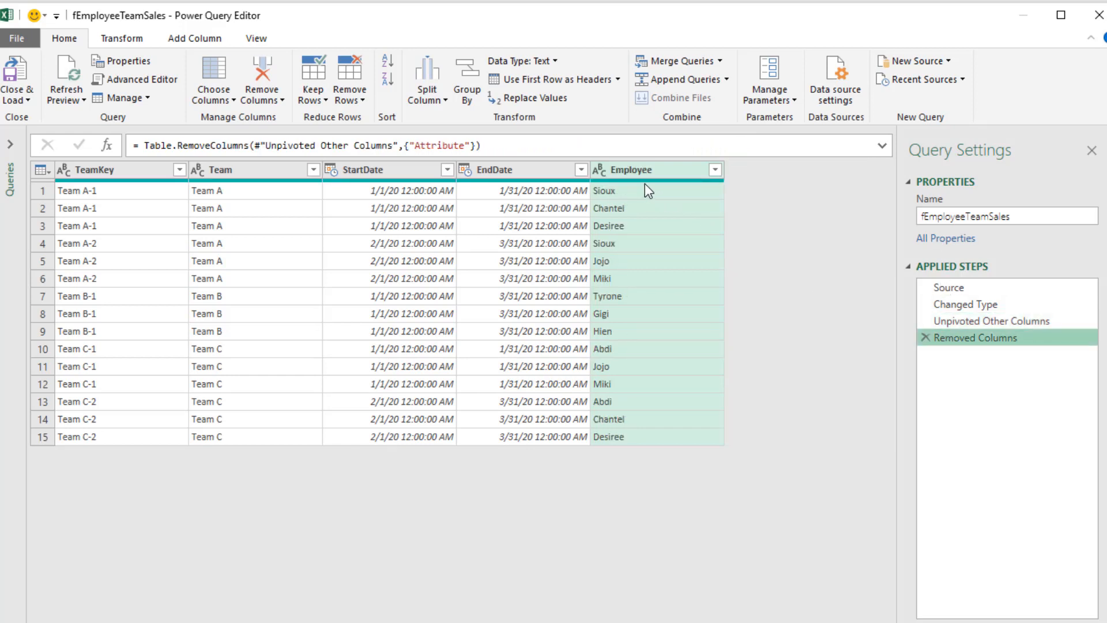
mouse_move(689, 219)
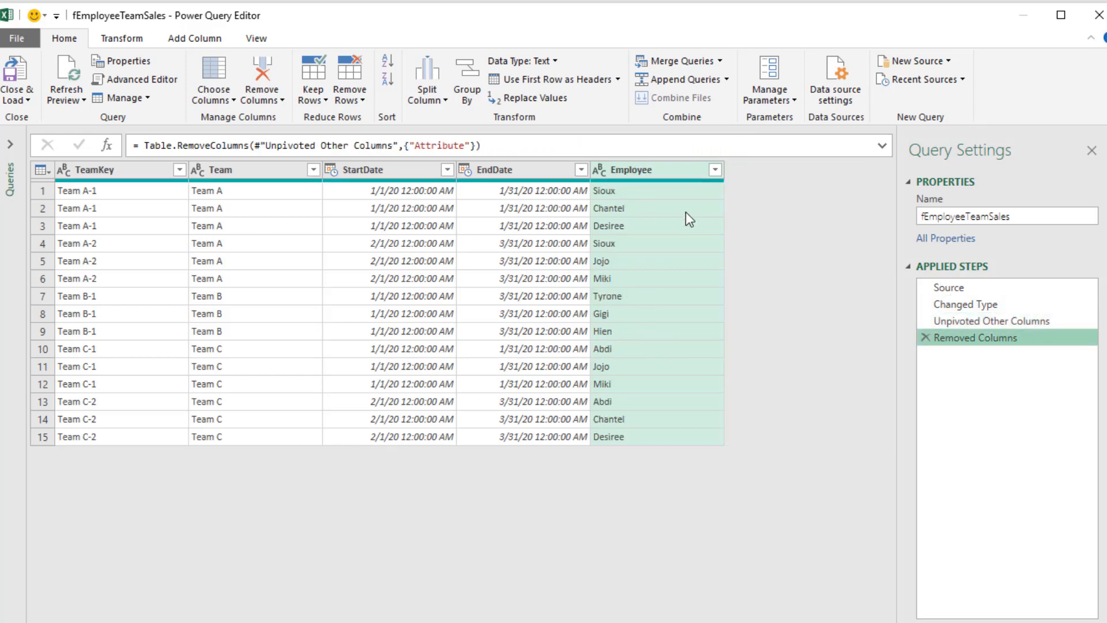
mouse_move(770, 239)
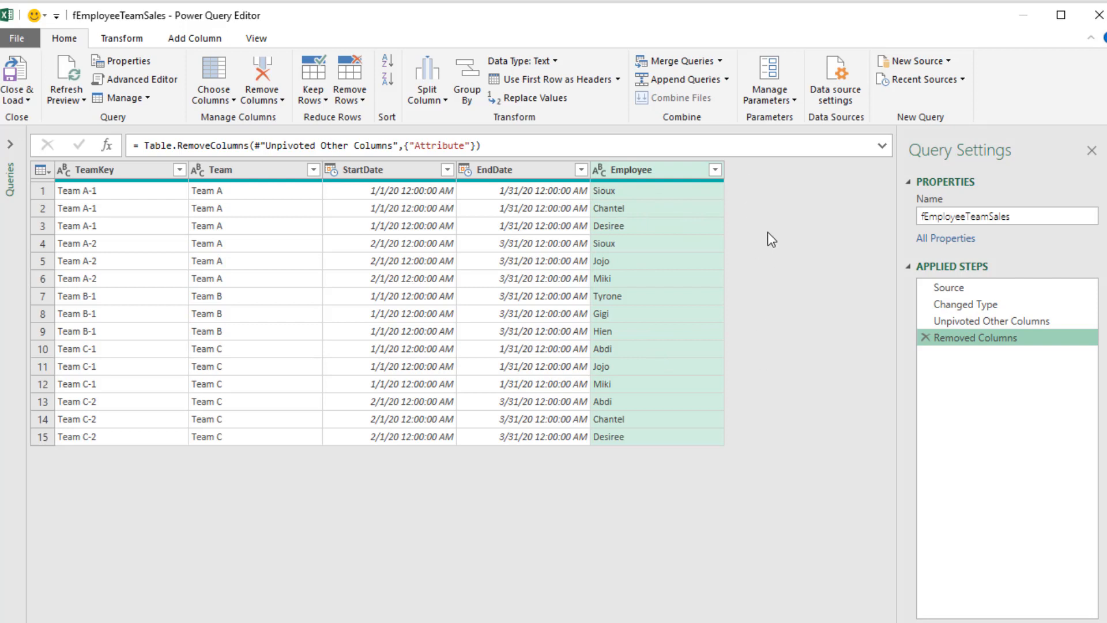
mouse_move(501, 215)
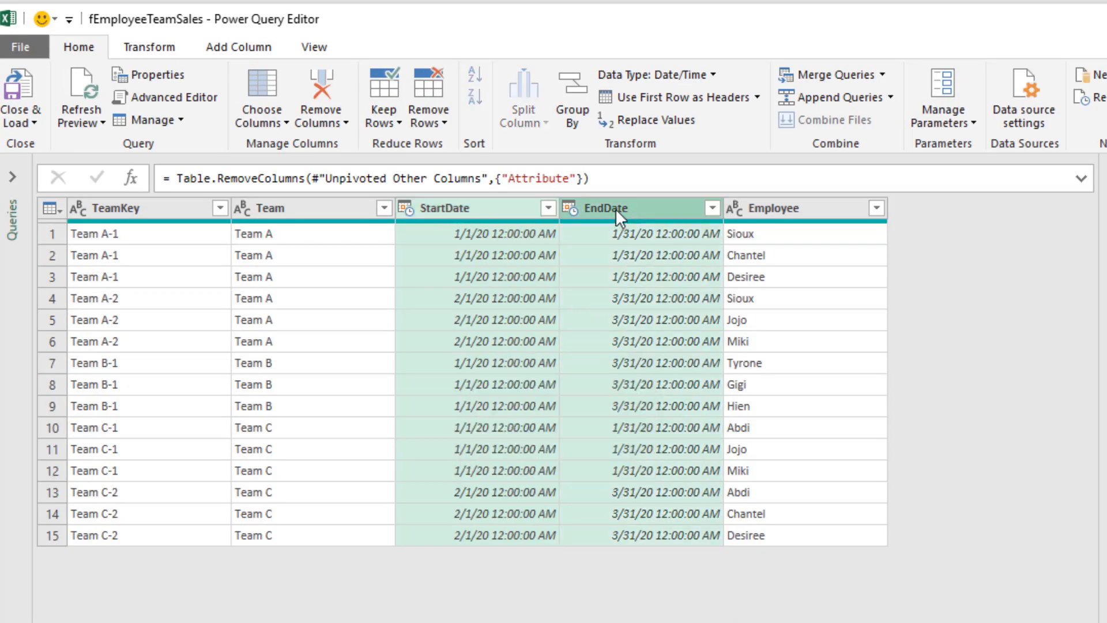
- Change StartDate and EndDate to Whole Number, showing serial values like 43831
right_click(617, 213)
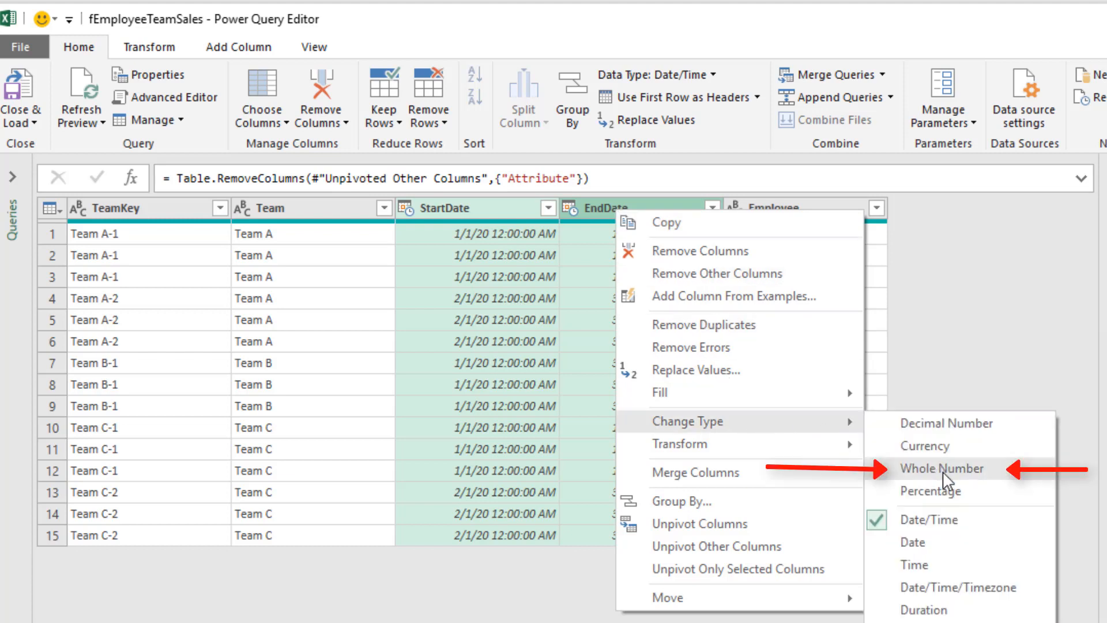
click(942, 469)
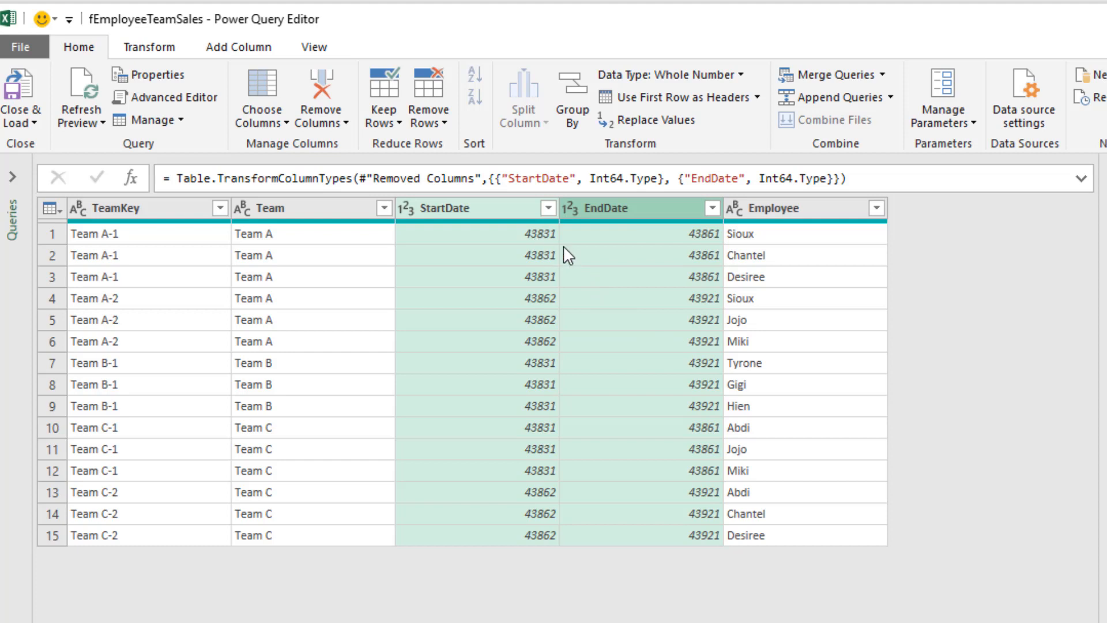
mouse_move(624, 233)
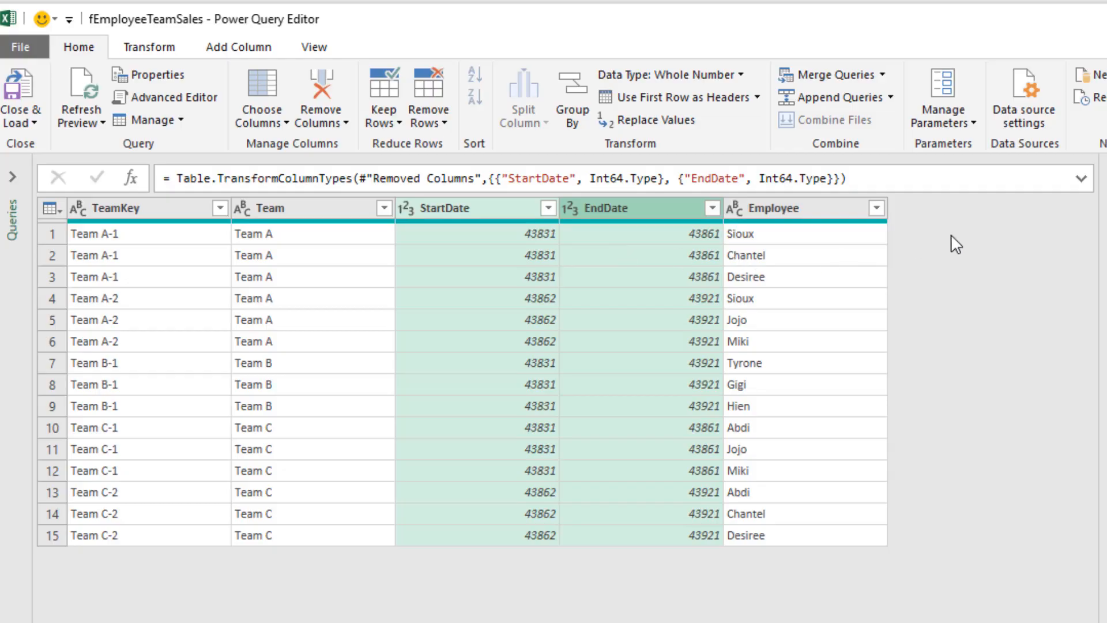
mouse_move(994, 214)
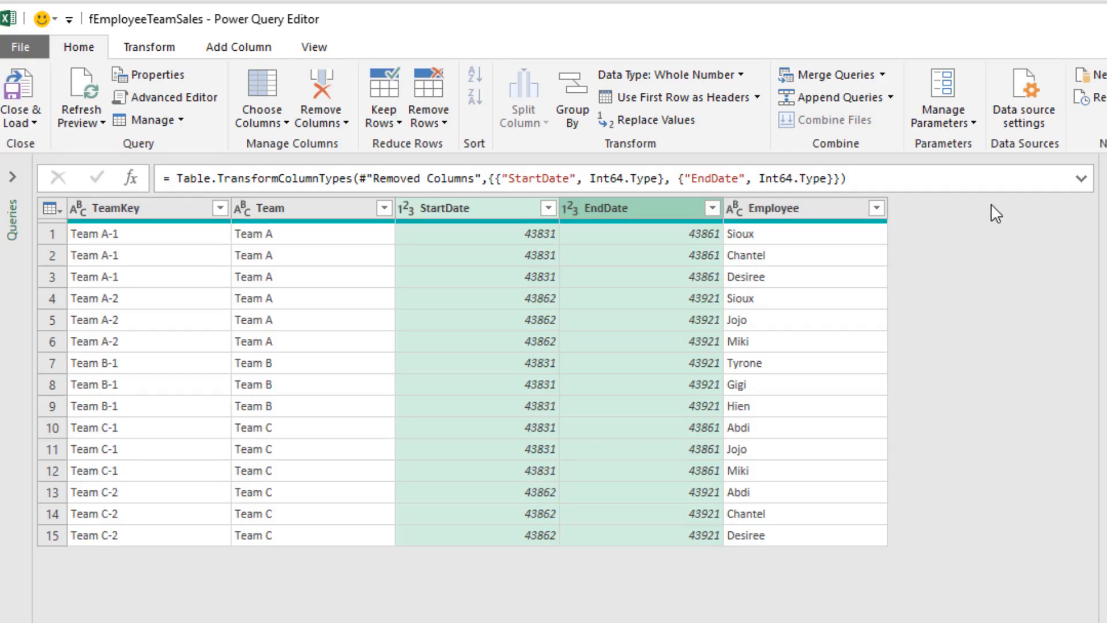
mouse_move(652, 287)
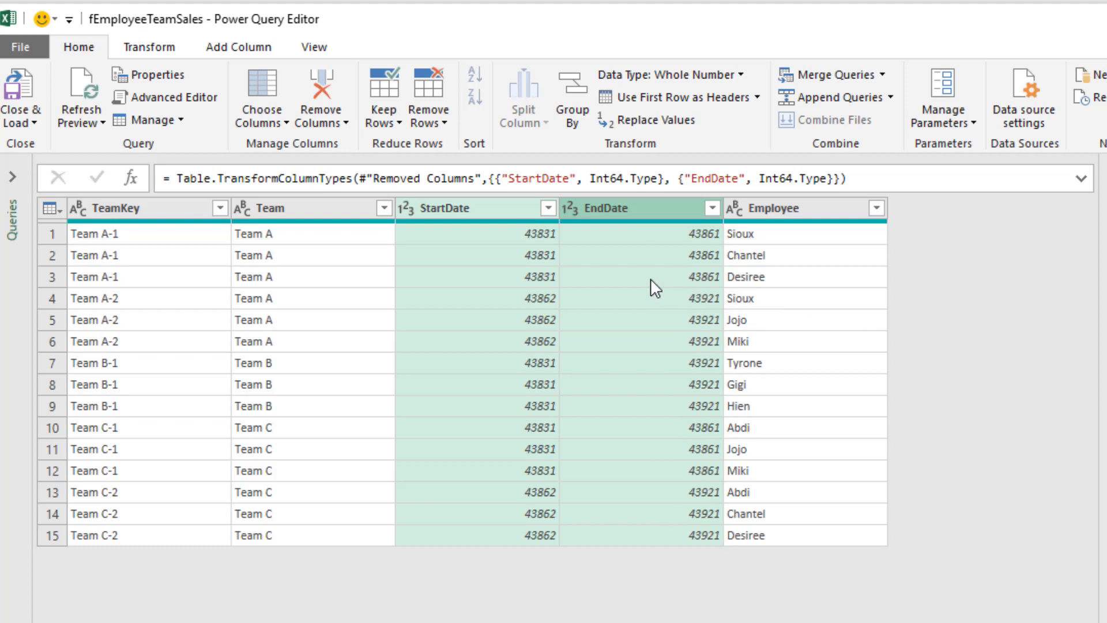
mouse_move(539, 239)
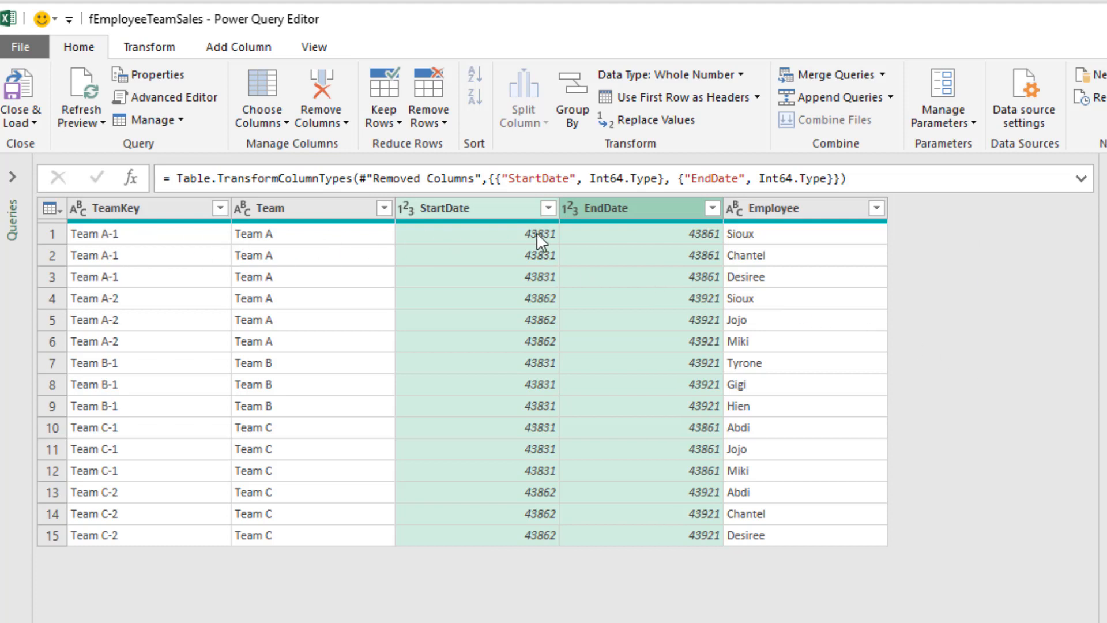
mouse_move(497, 280)
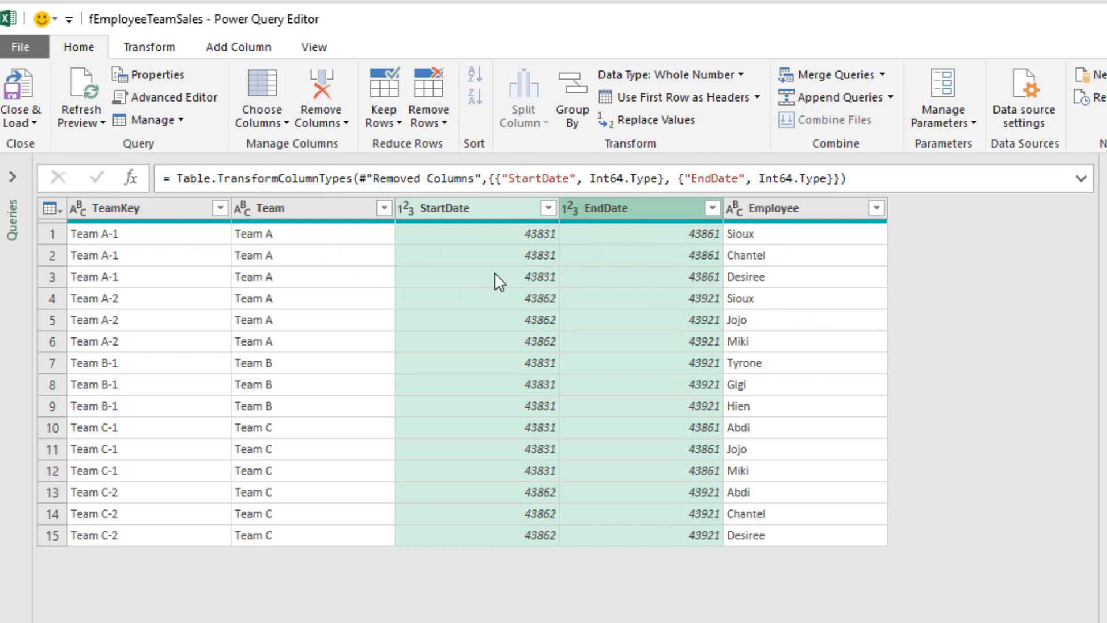
mouse_move(635, 260)
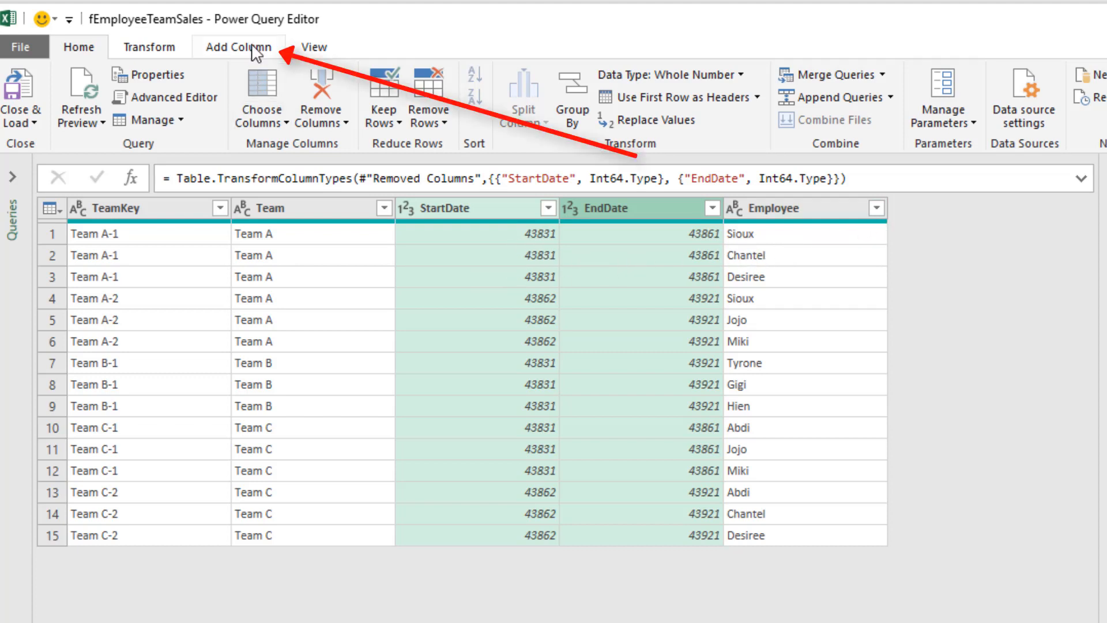
- Add a custom column named Date with the formula {1..5}
click(237, 46)
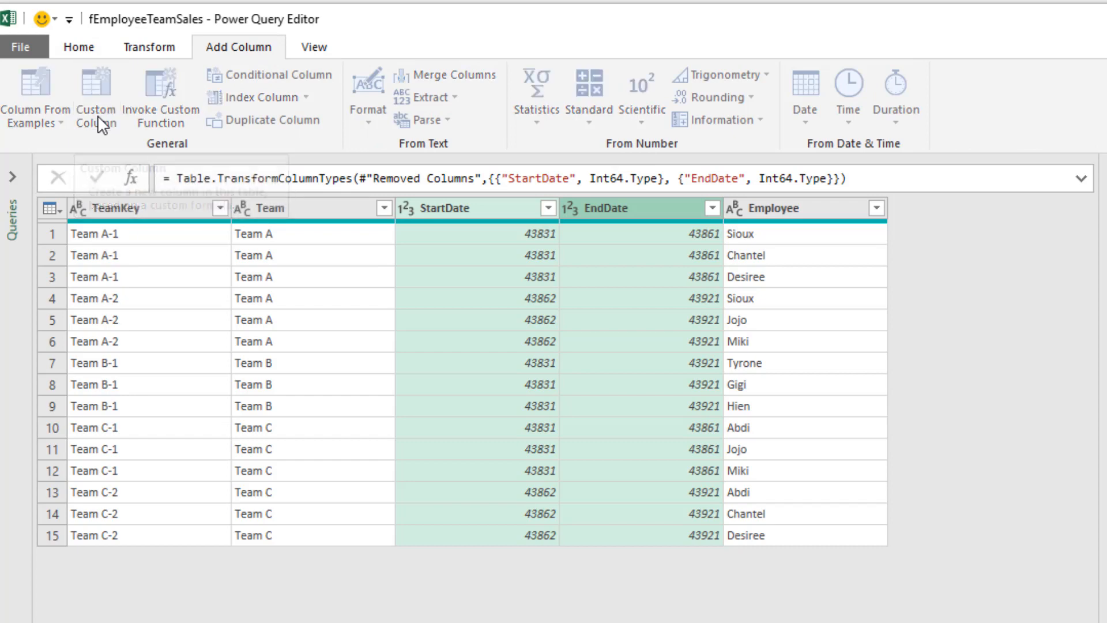
click(95, 86)
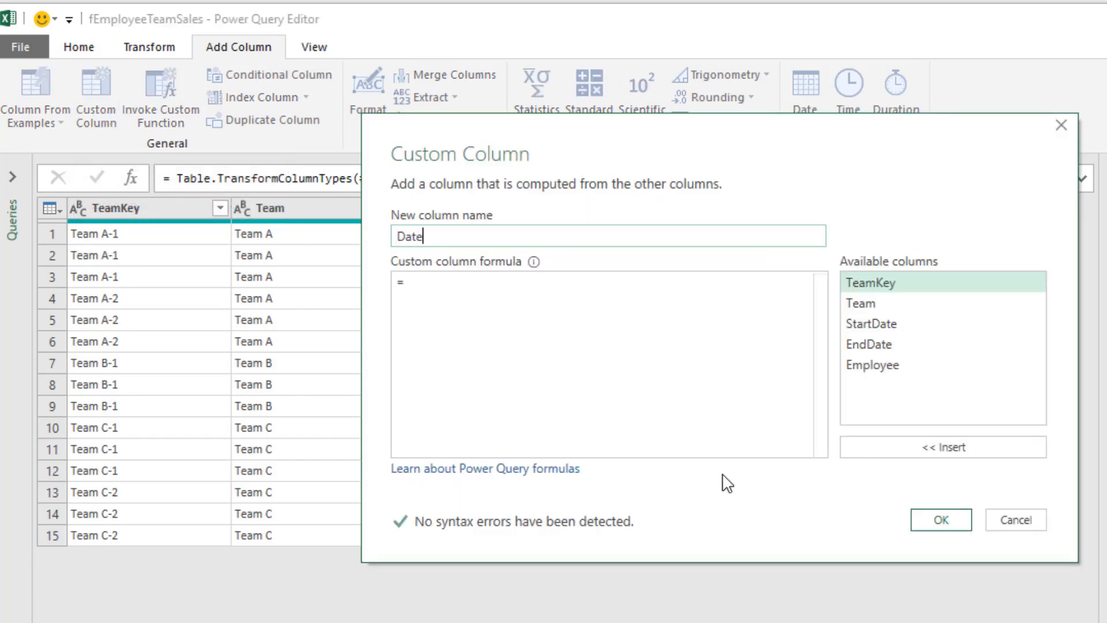
text({)
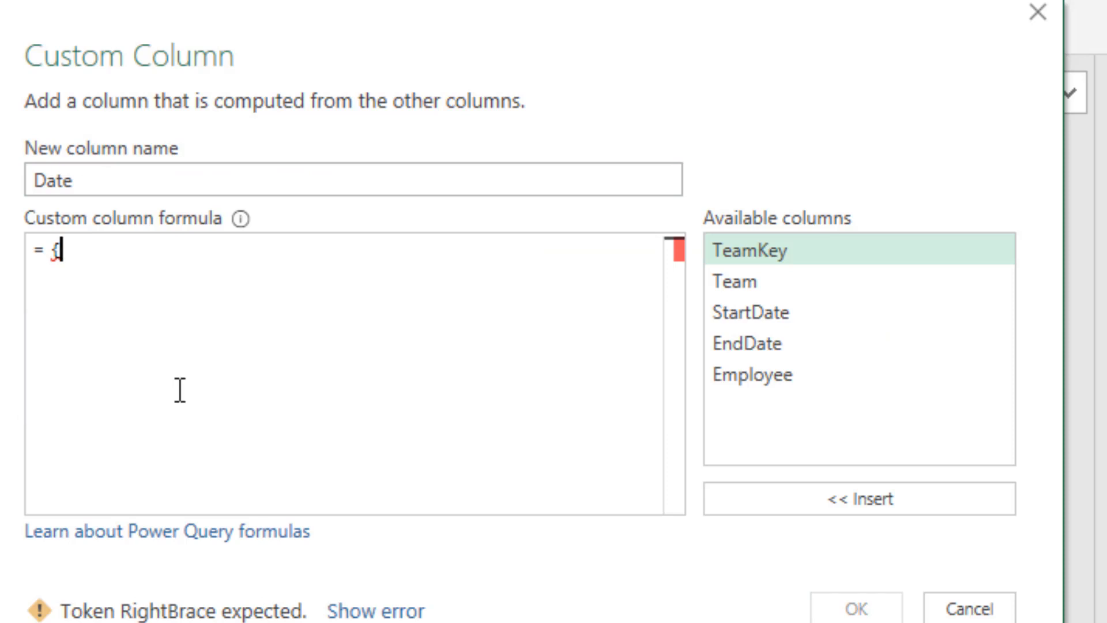
text(1)
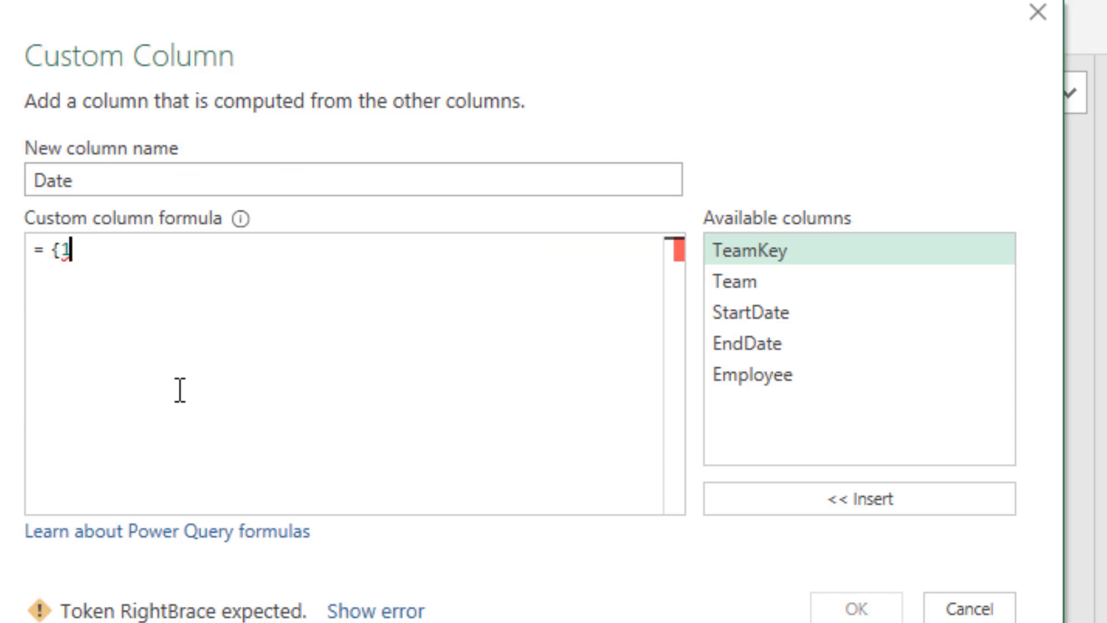
text(..)
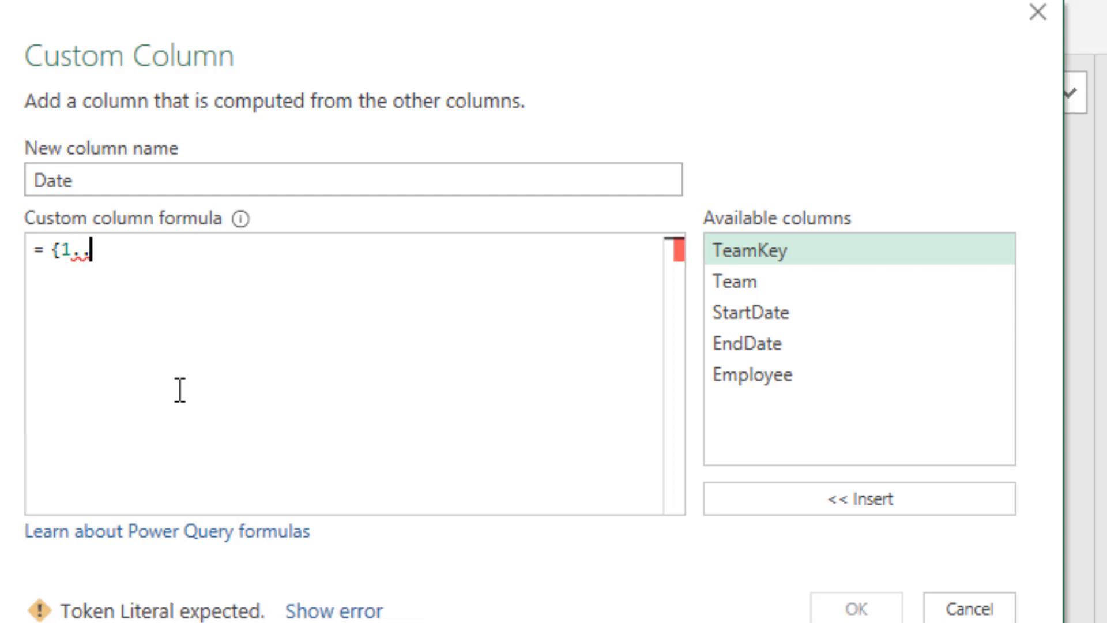
text(5)
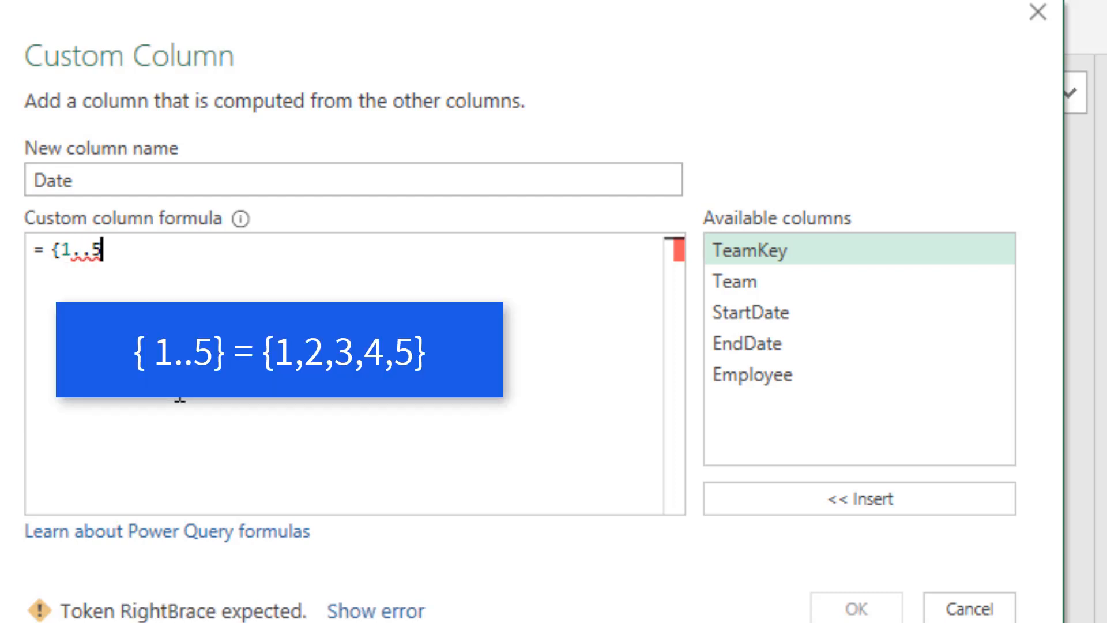
text(})
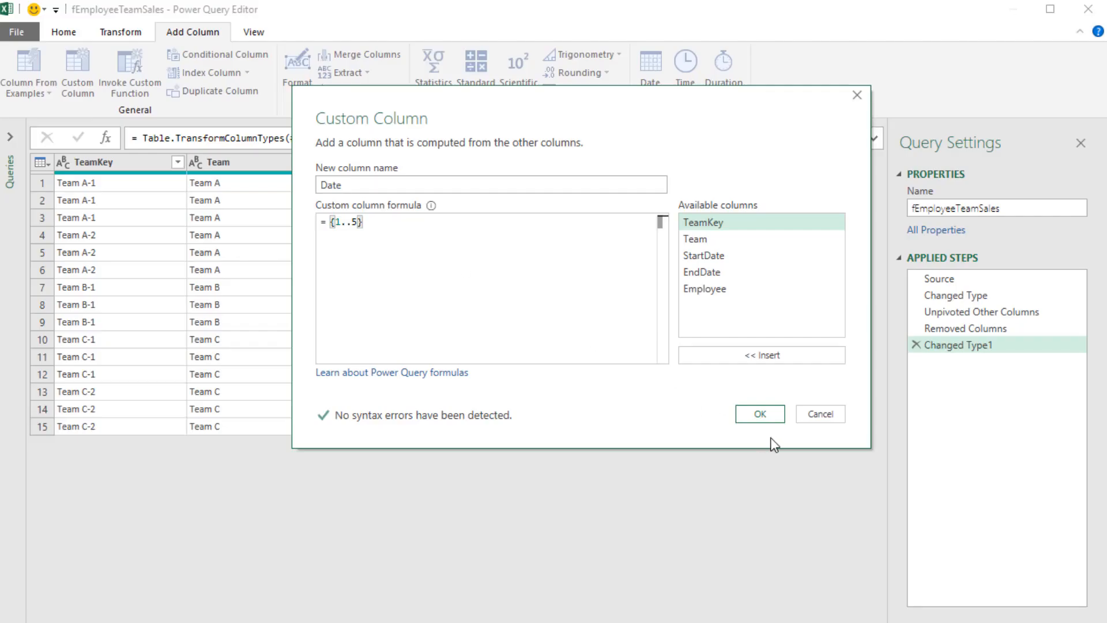
click(759, 413)
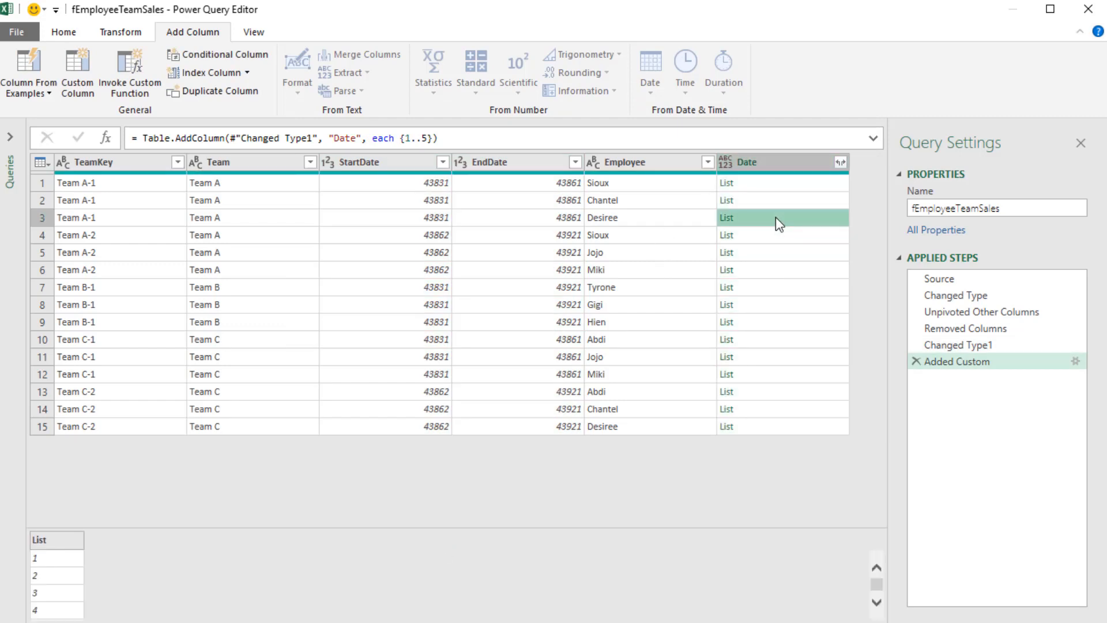
- Preview a Date list and confirm the Date formula {[StartDate]..[EndDate]}
click(781, 269)
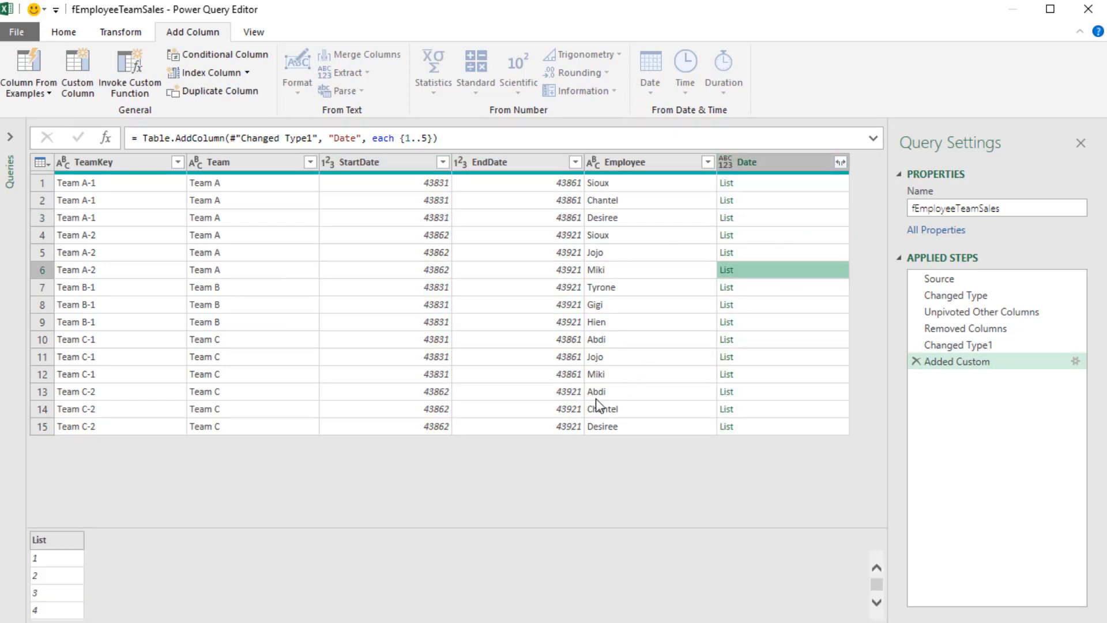
mouse_move(816, 230)
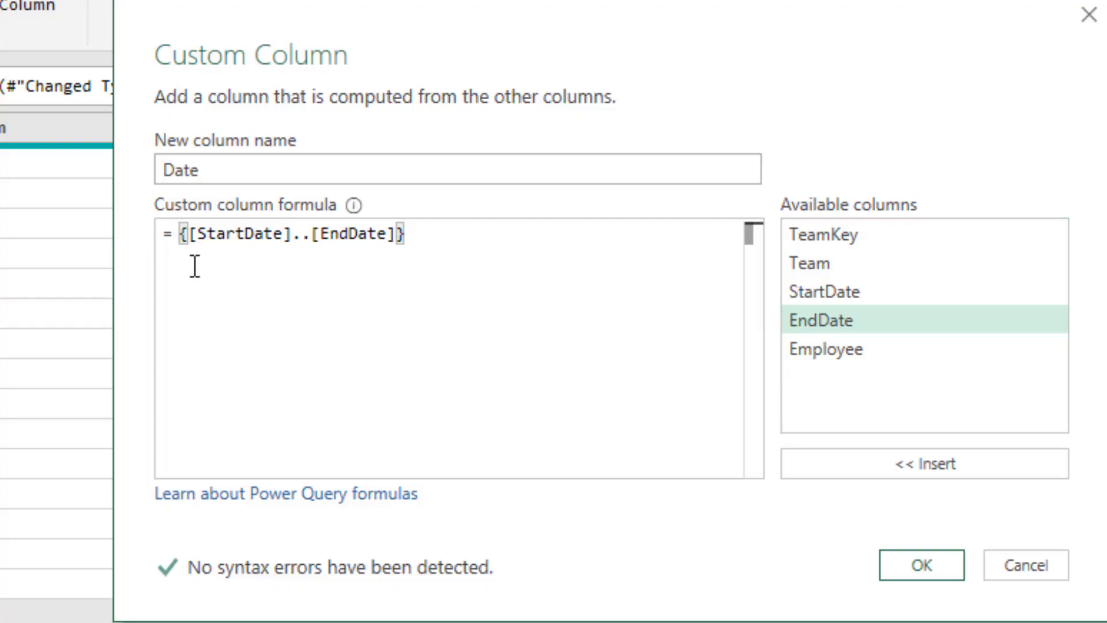
mouse_move(229, 269)
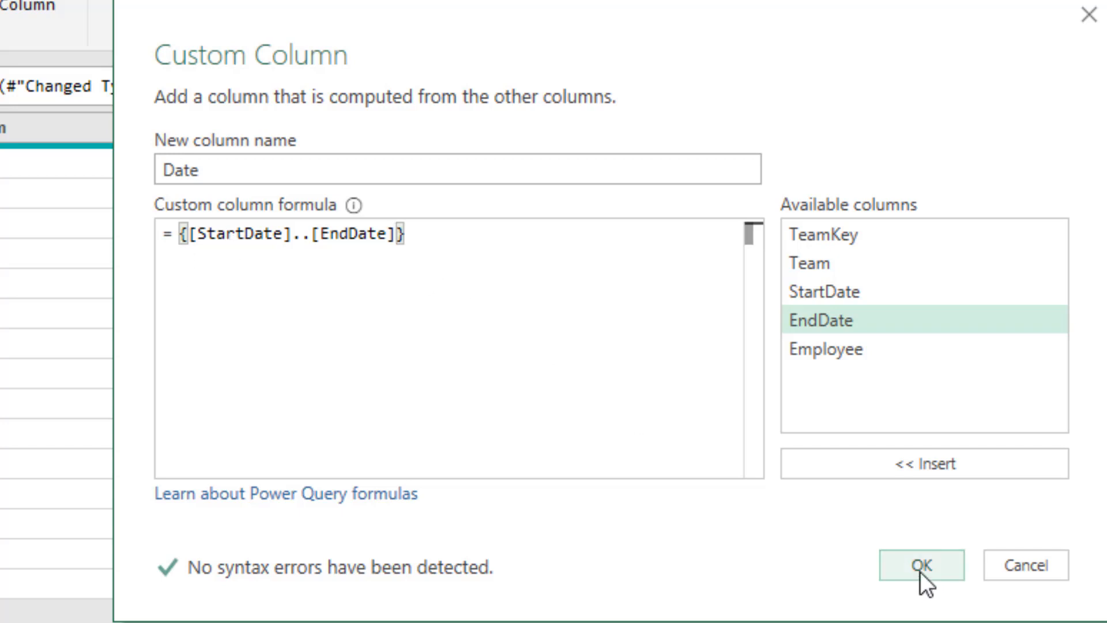
click(923, 566)
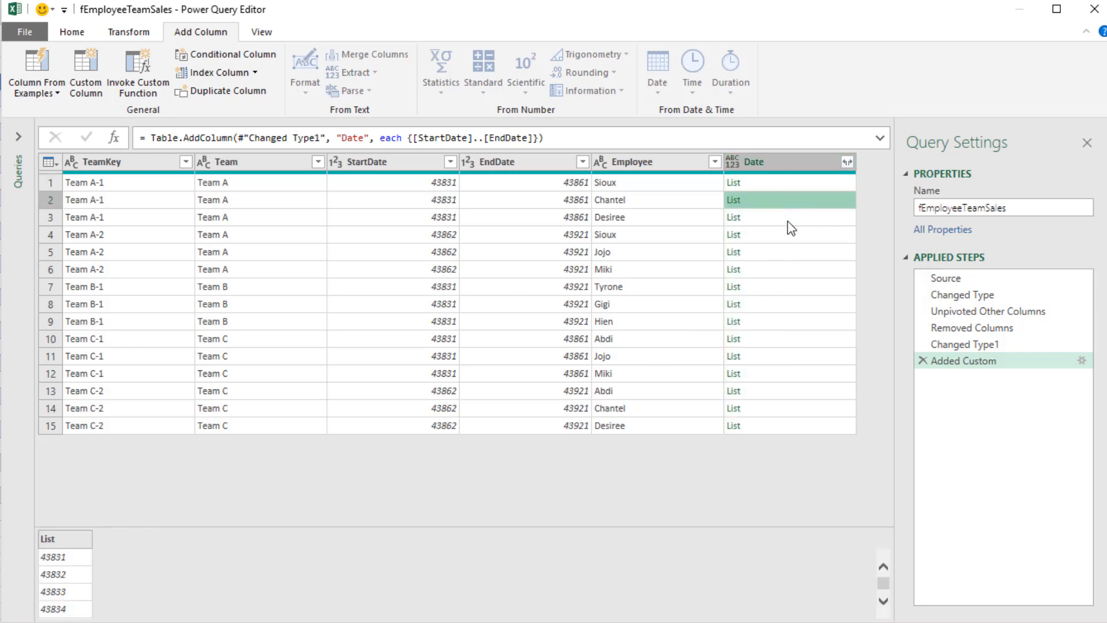
- Remove StartDate and EndDate, expand Date lists into rows, and type Date as date
click(787, 217)
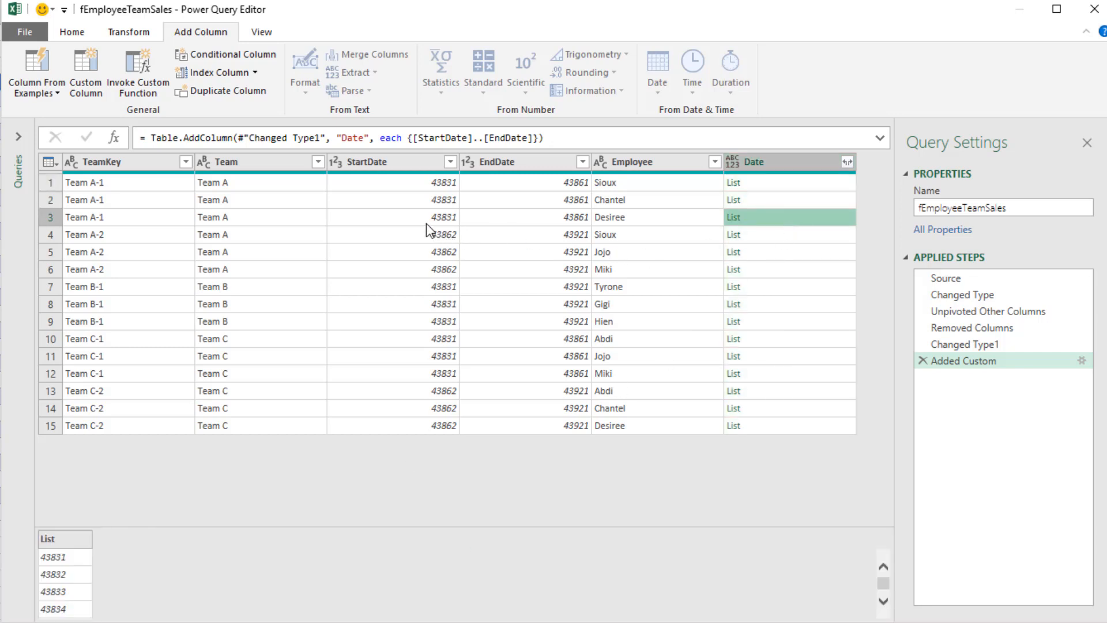
mouse_move(545, 233)
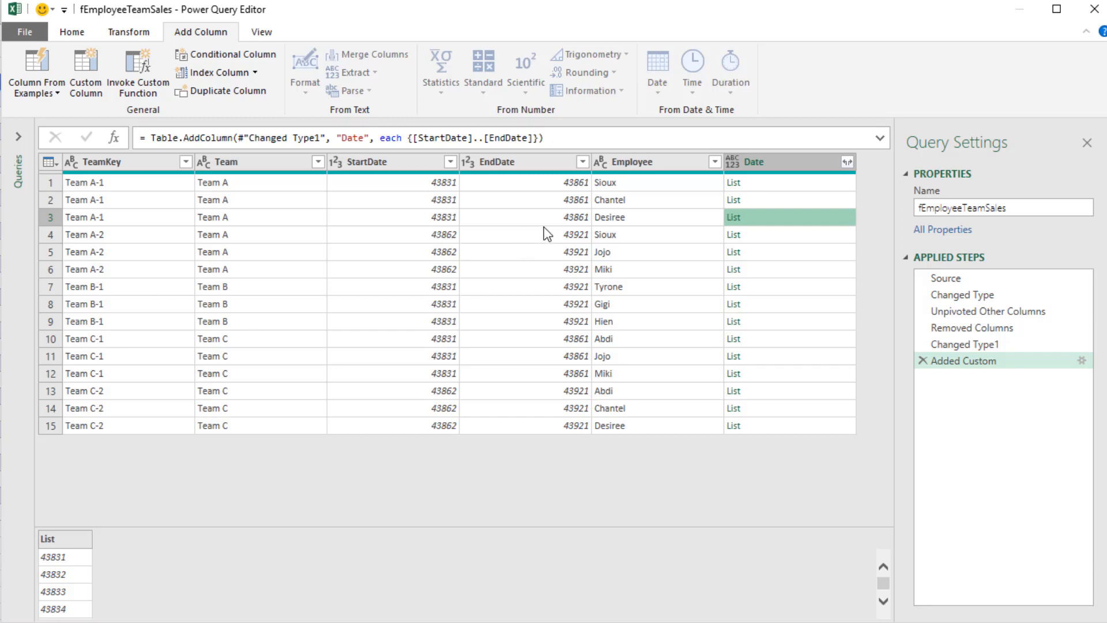
key(Ctrl)
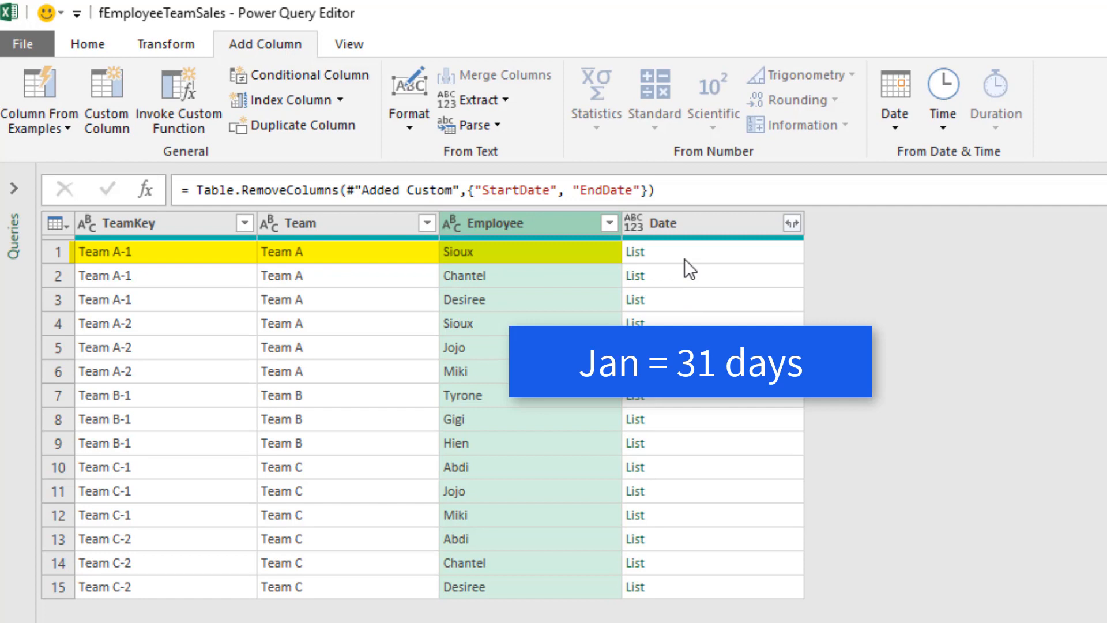
mouse_move(797, 249)
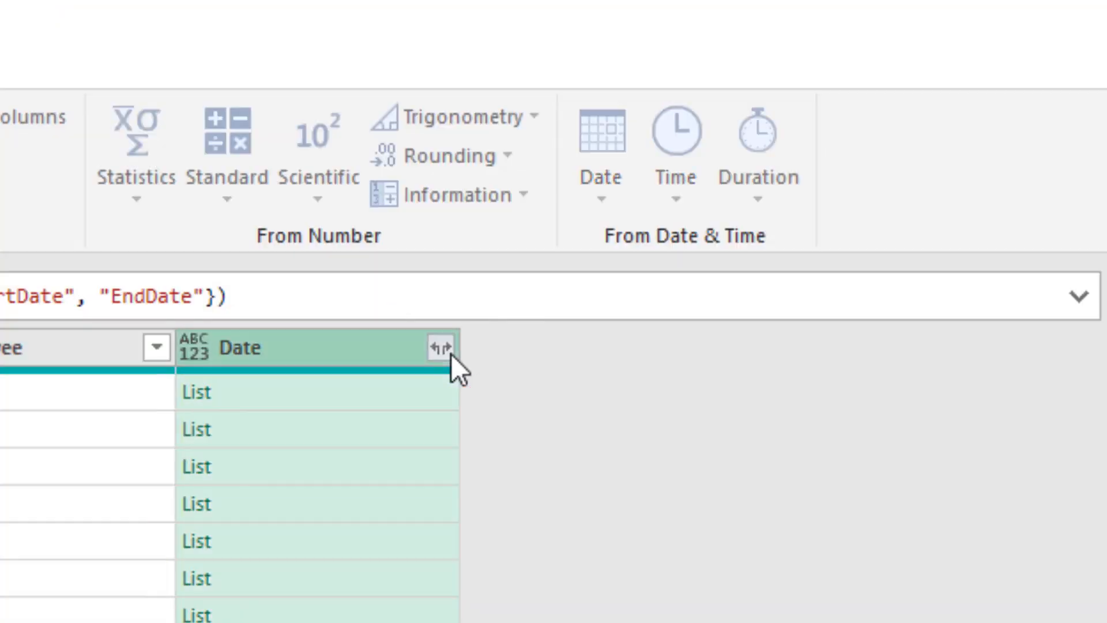
click(440, 348)
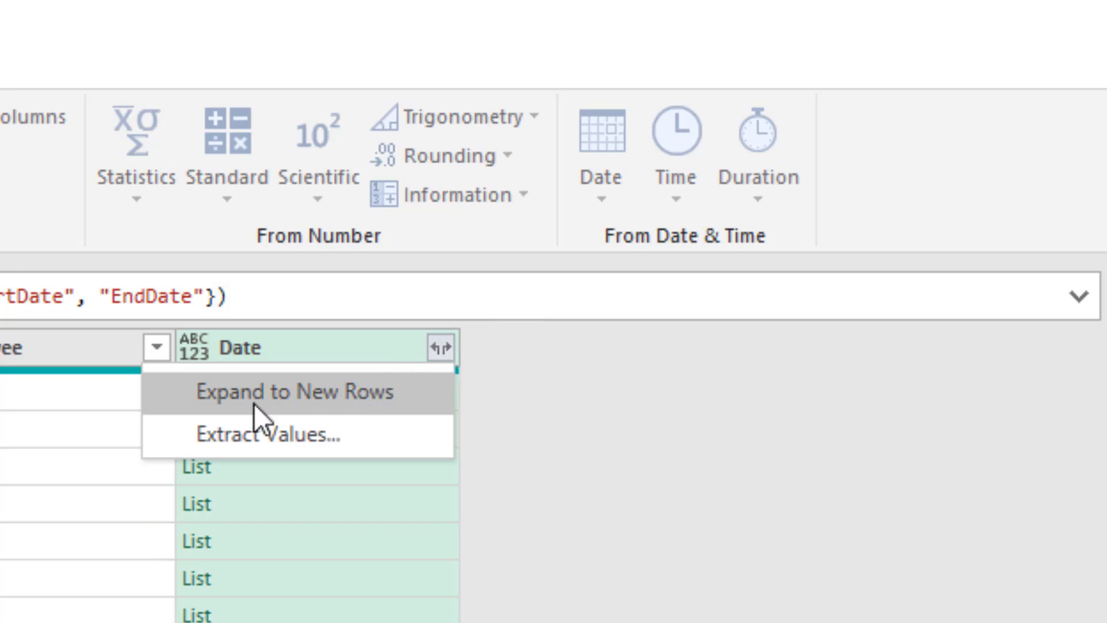
click(294, 392)
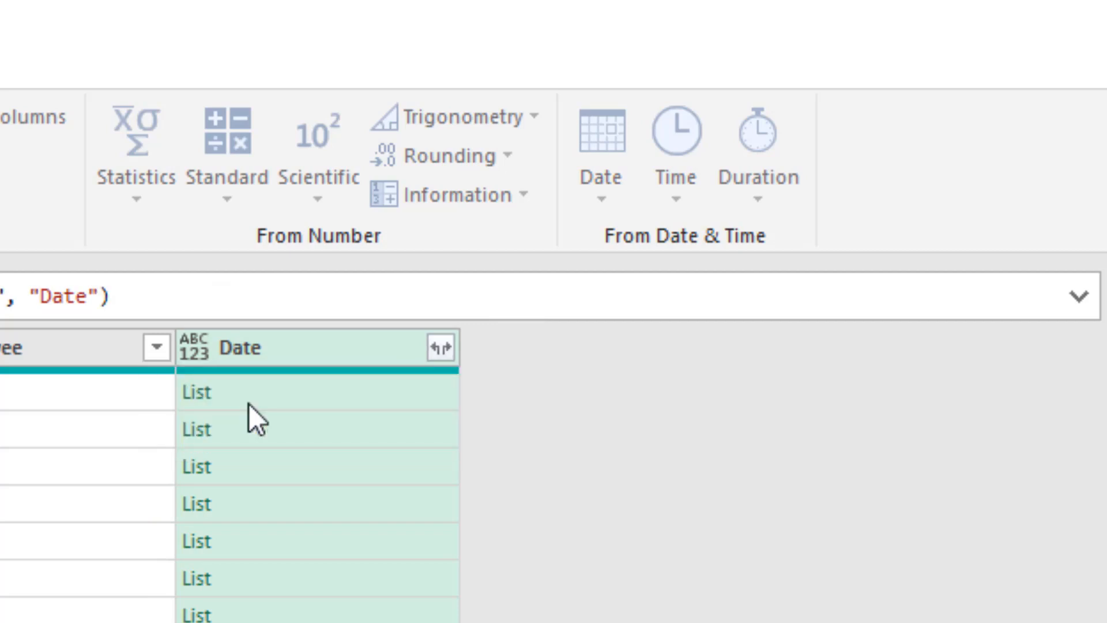
click(457, 160)
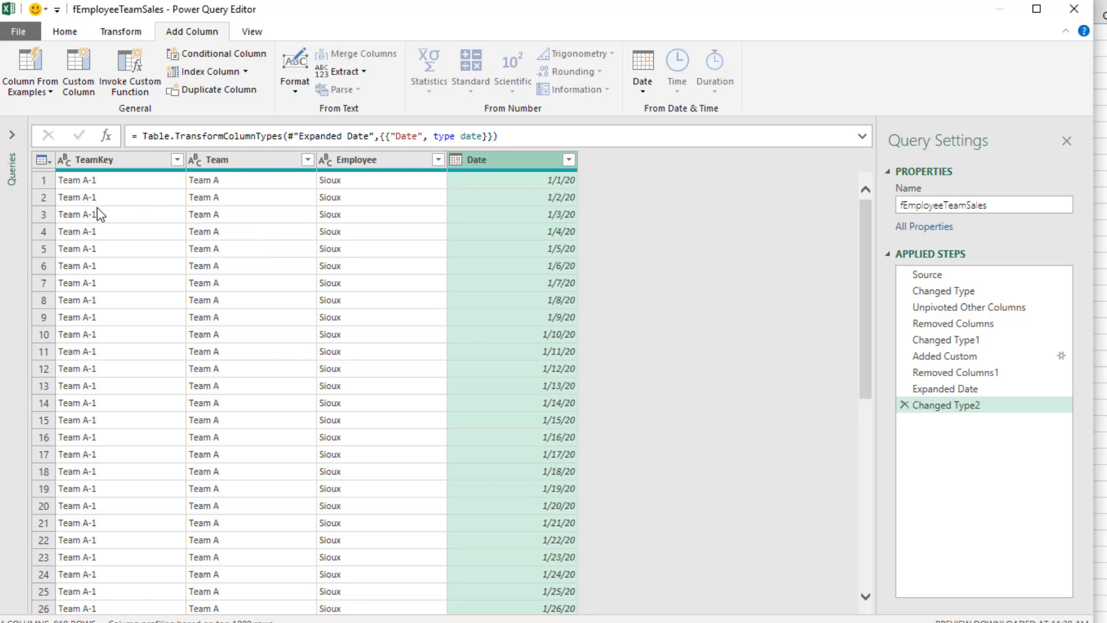
mouse_move(525, 191)
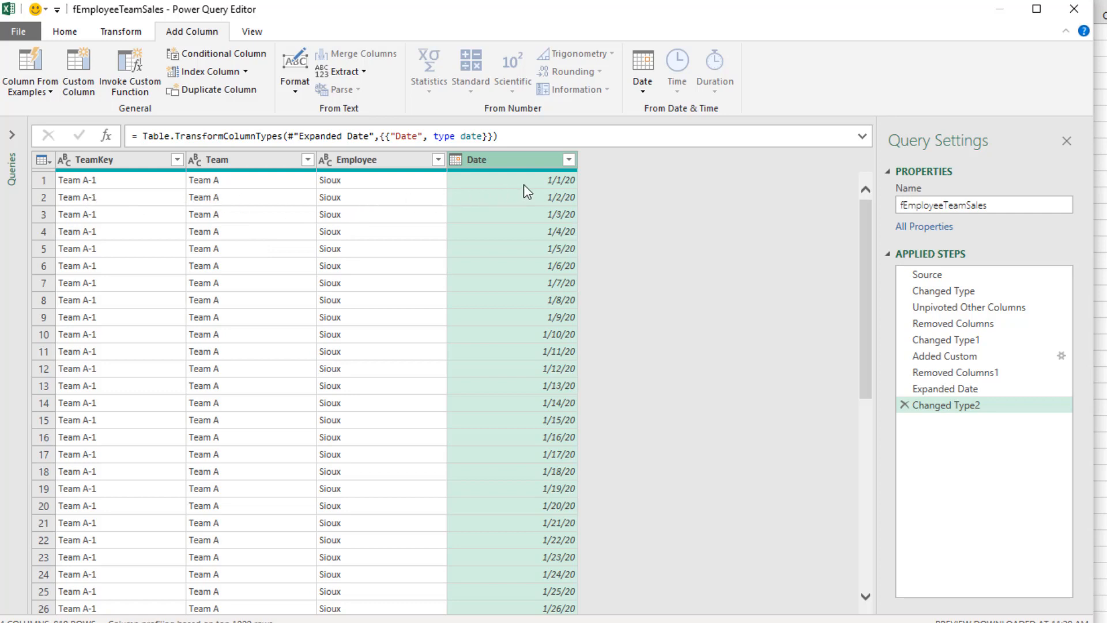
mouse_move(524, 160)
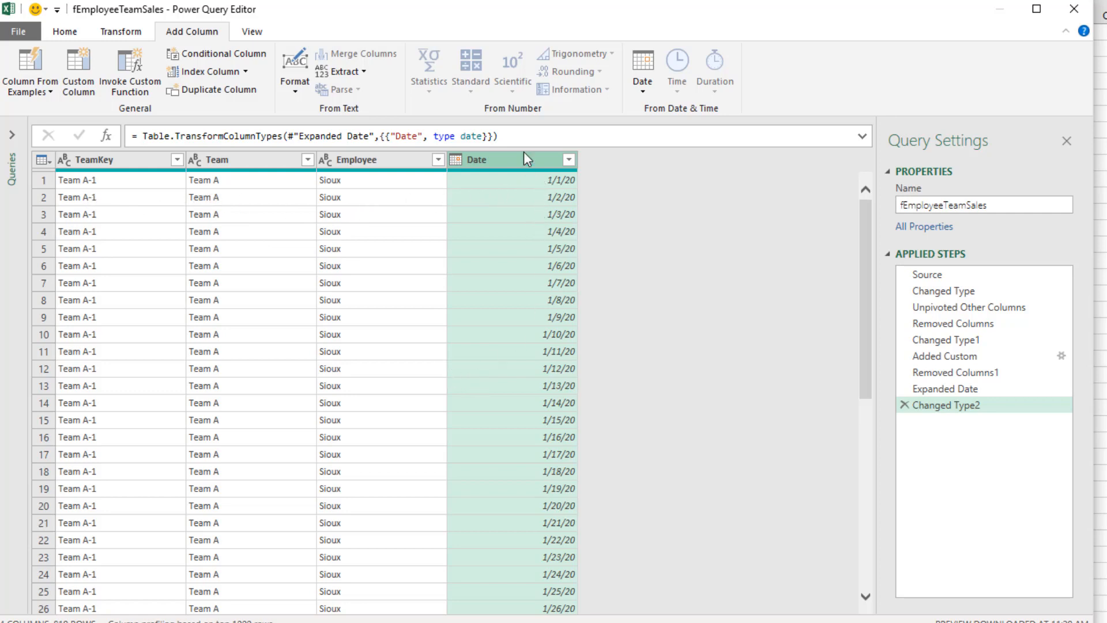
mouse_move(497, 516)
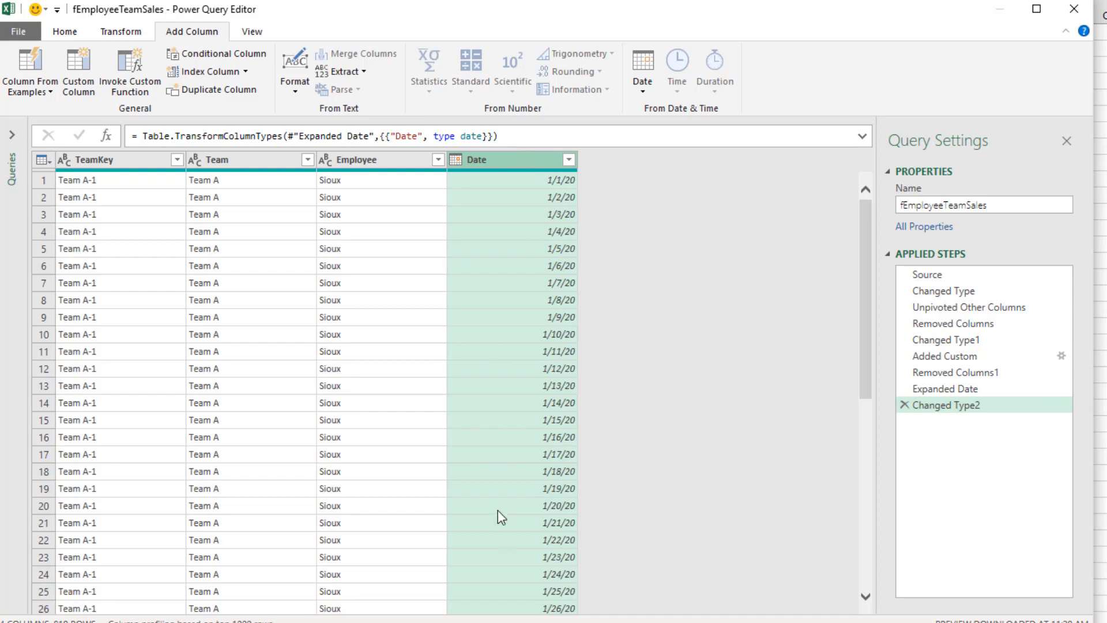
- Inspect the fSales query's dates, then return to fEmployeeTeamSales
click(55, 207)
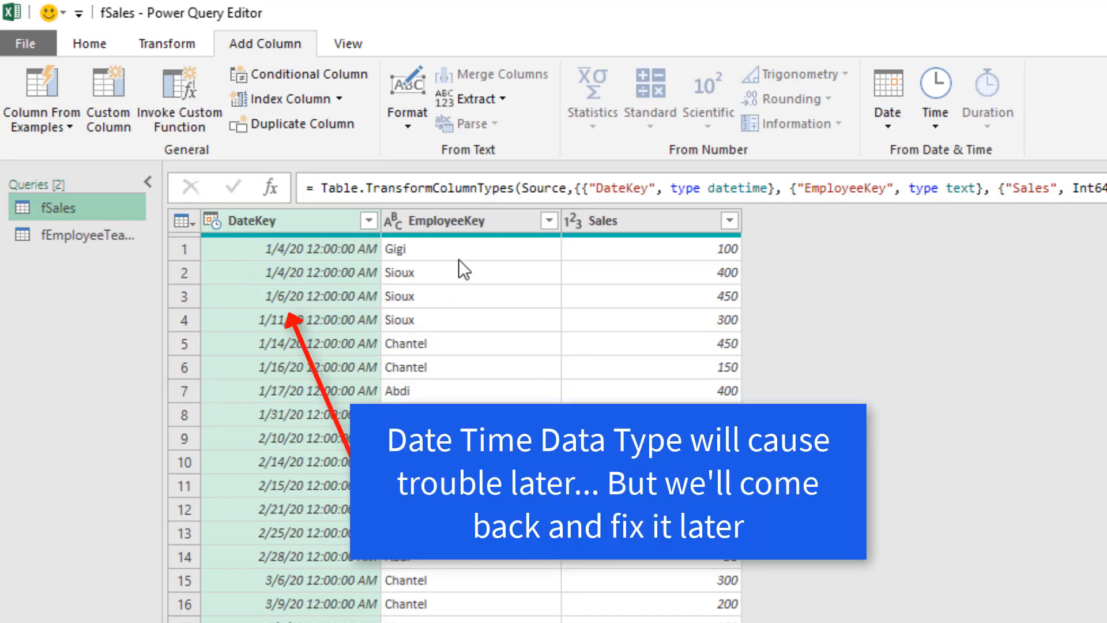
click(80, 234)
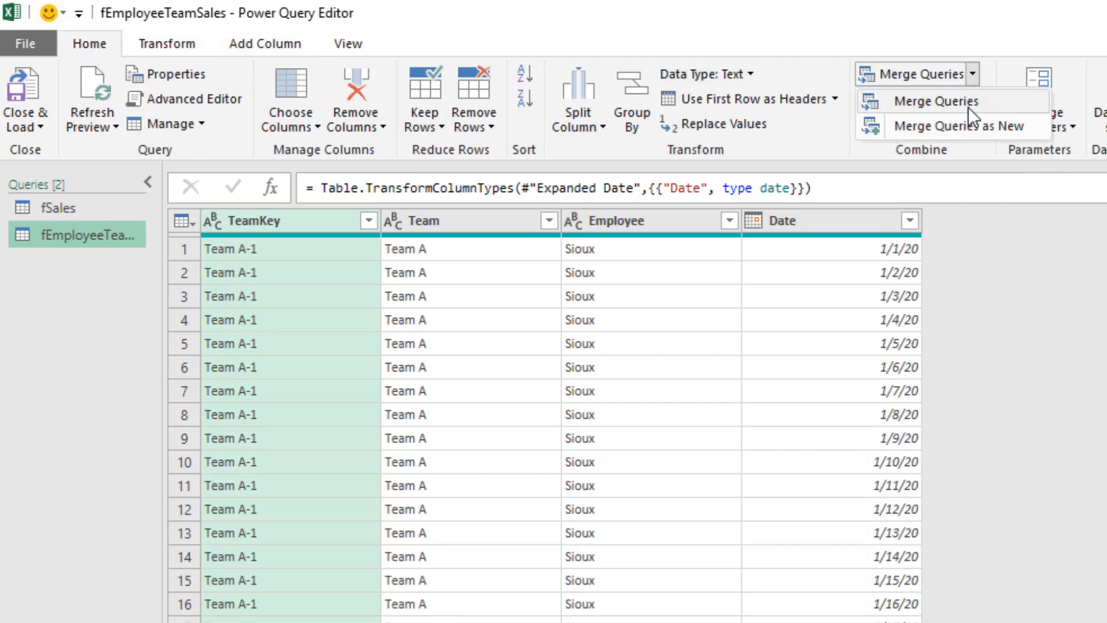
- Merge with fSales on Date+Employee to DateKey+EmployeeKey using a left outer join
click(938, 101)
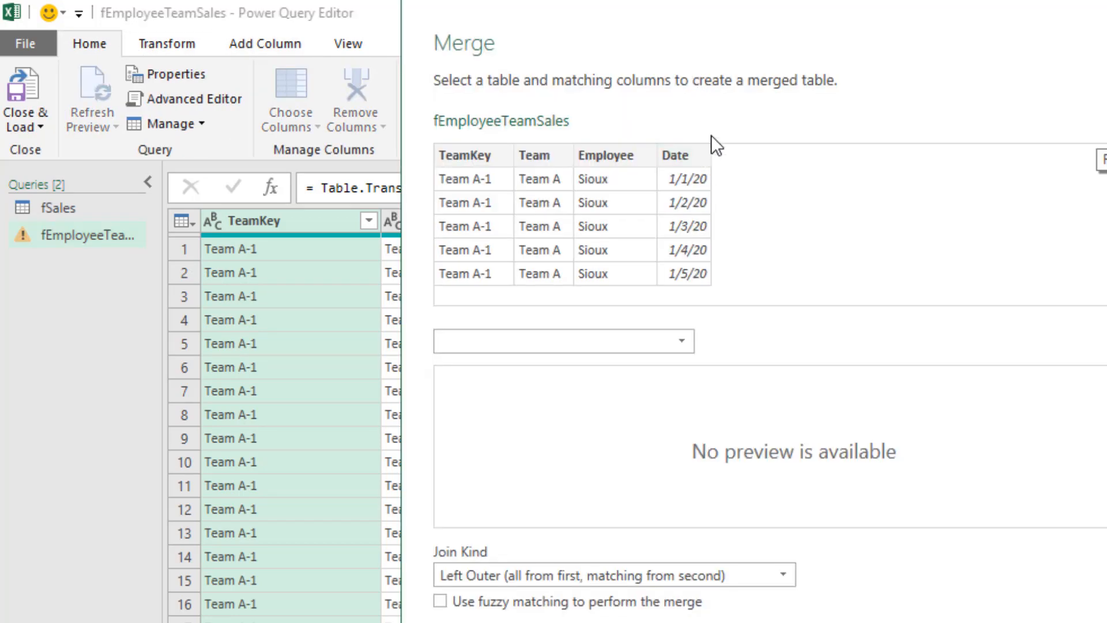
click(684, 155)
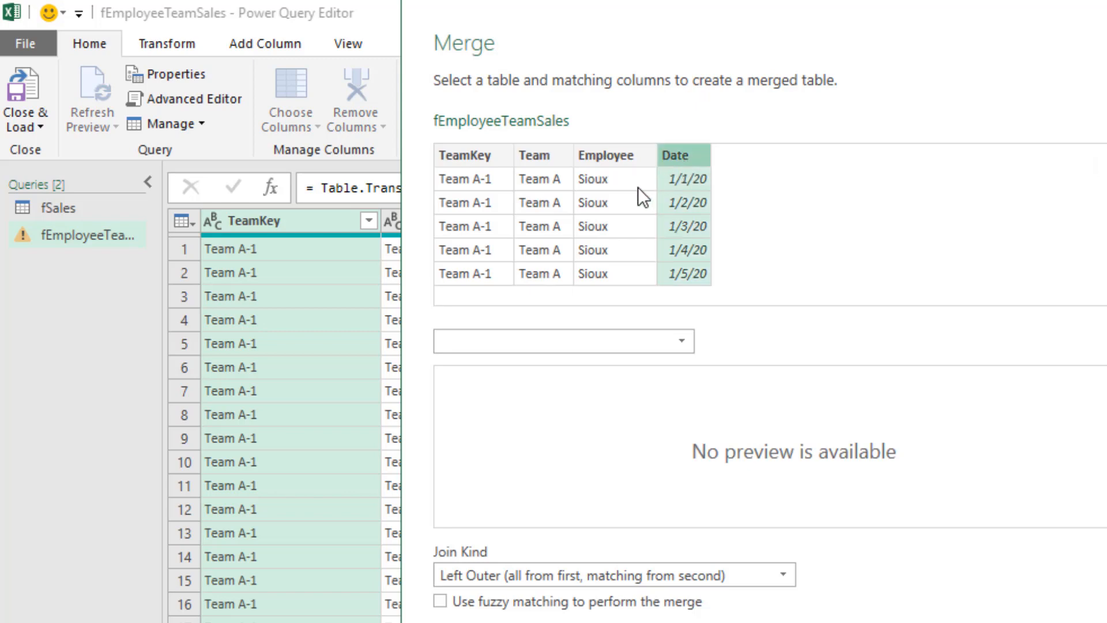
key(Ctrl)
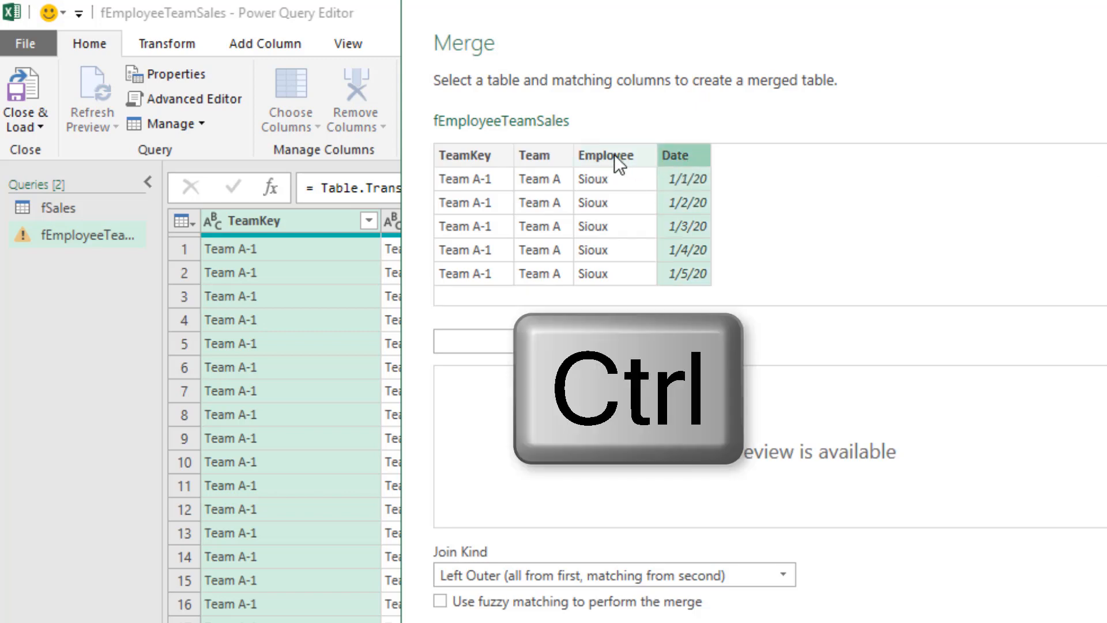
click(606, 155)
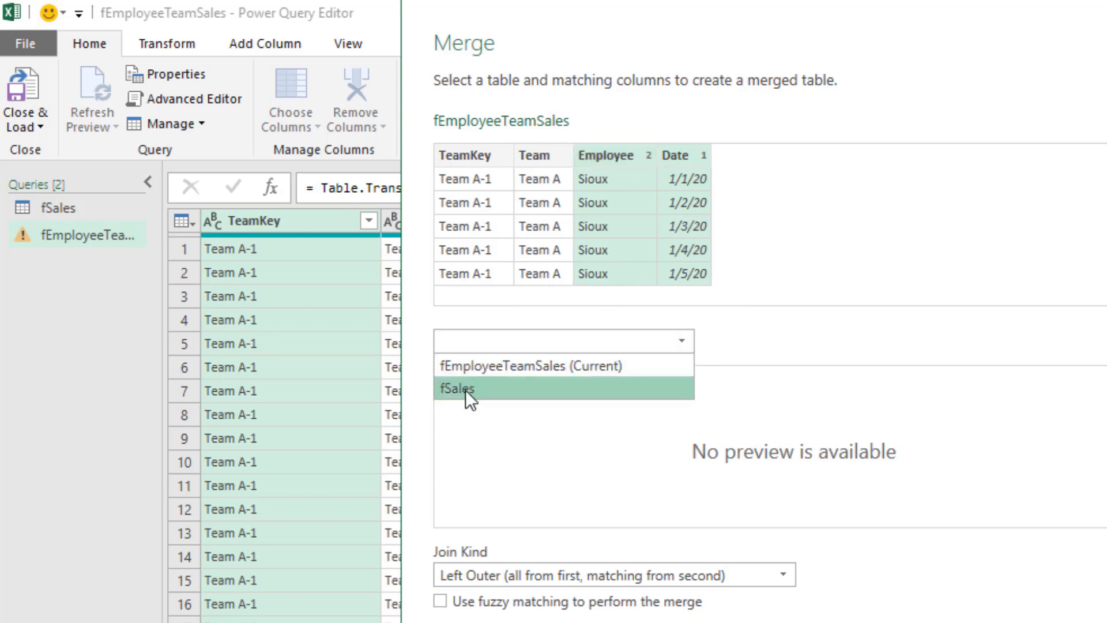
click(457, 389)
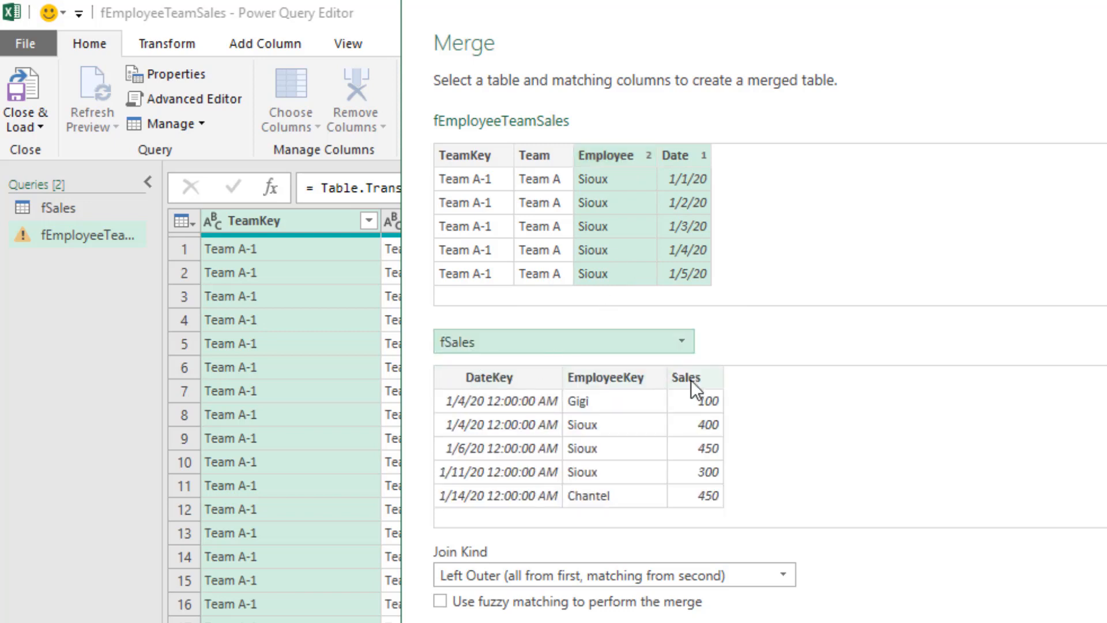
click(606, 378)
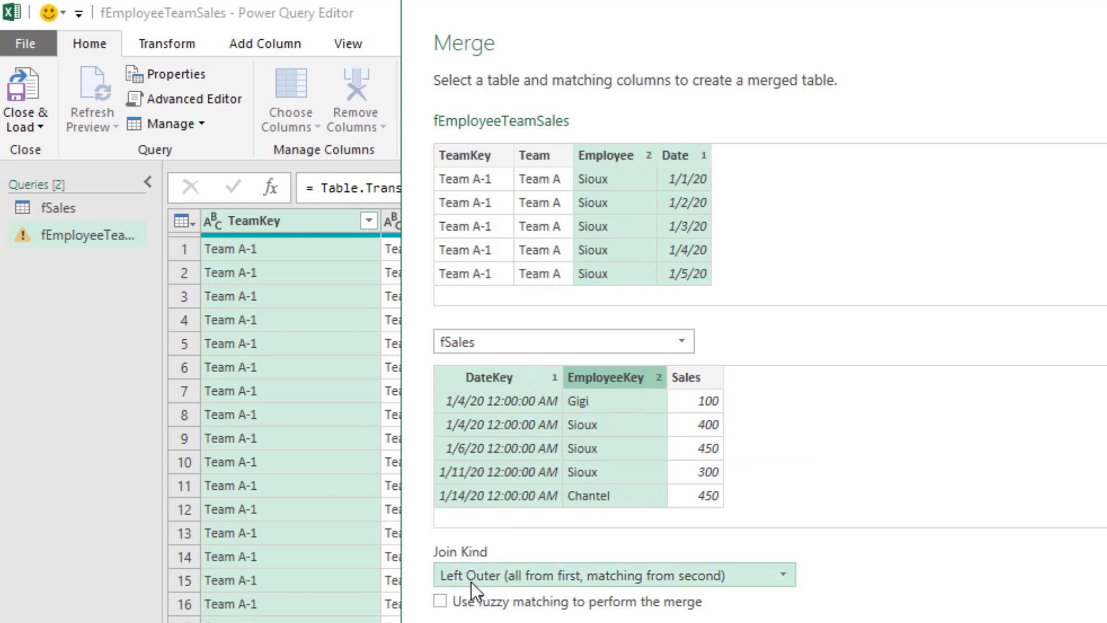
mouse_move(835, 189)
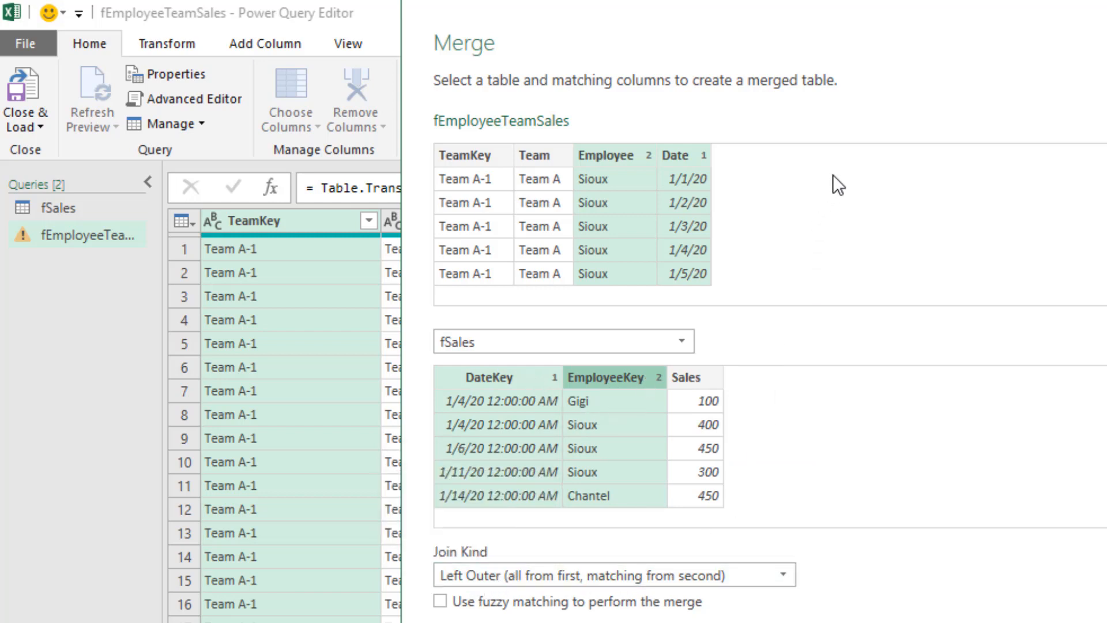
mouse_move(709, 203)
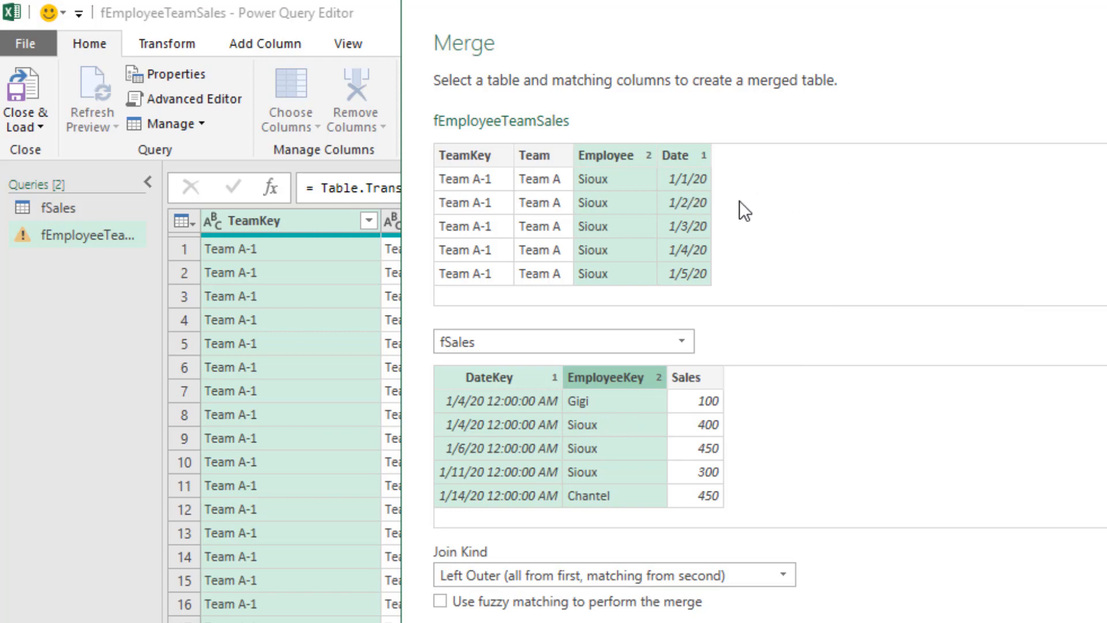
mouse_move(730, 353)
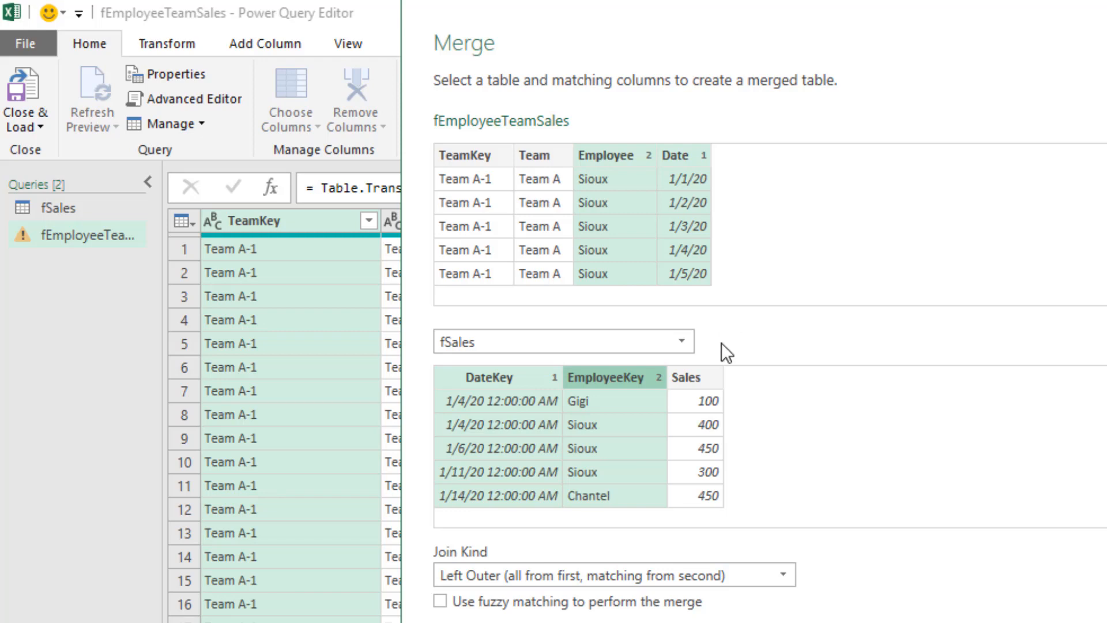
mouse_move(724, 231)
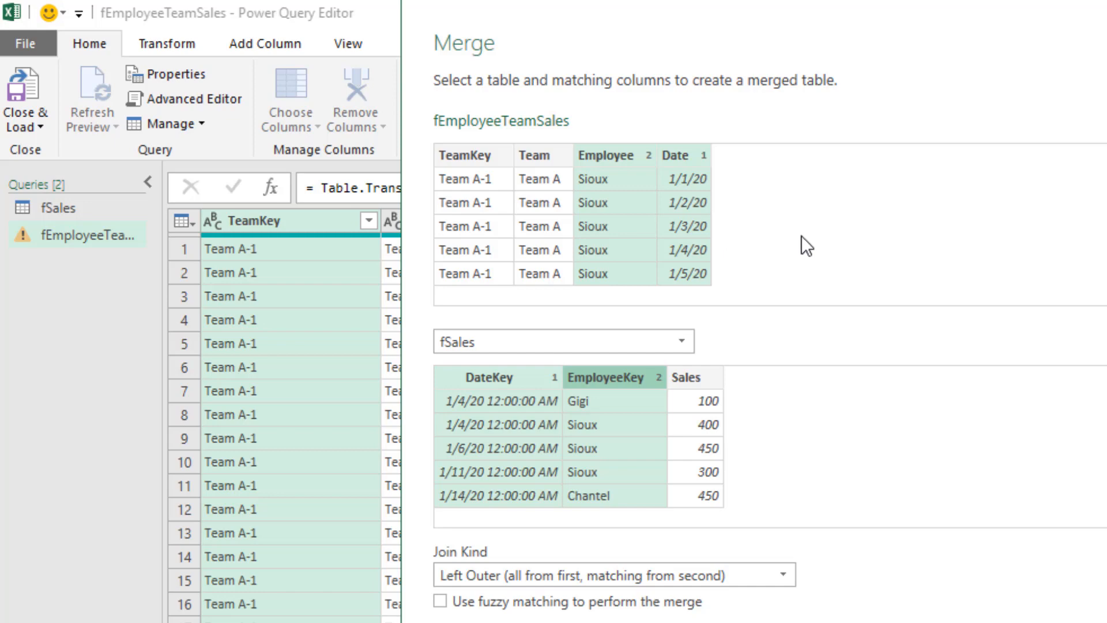
mouse_move(614, 241)
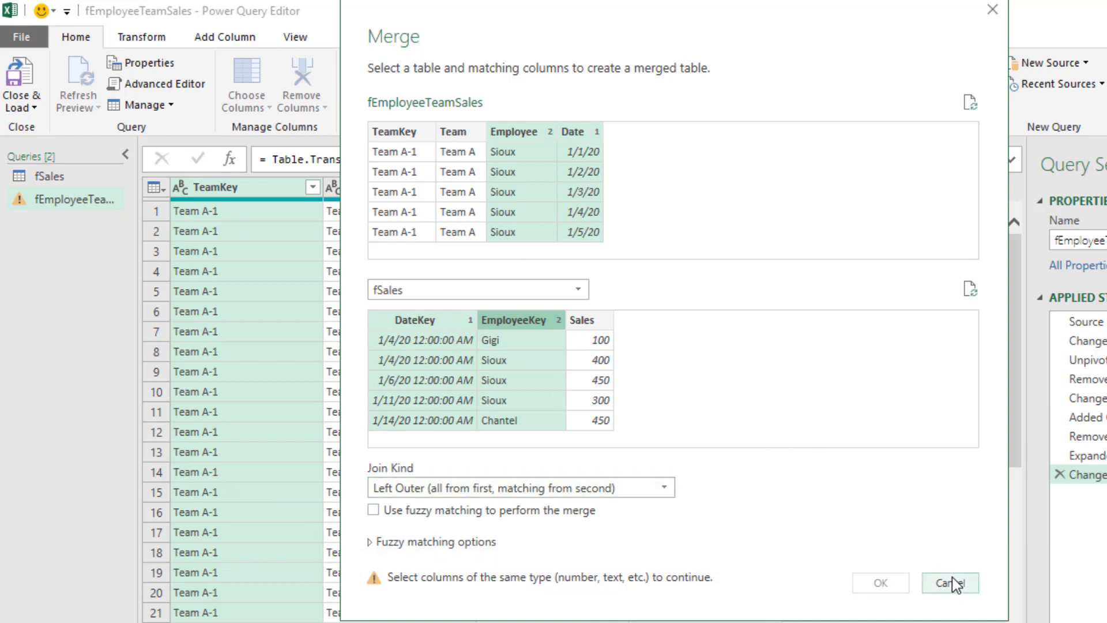
- Cancel the merge because the Date and DateKey column types differ
click(951, 599)
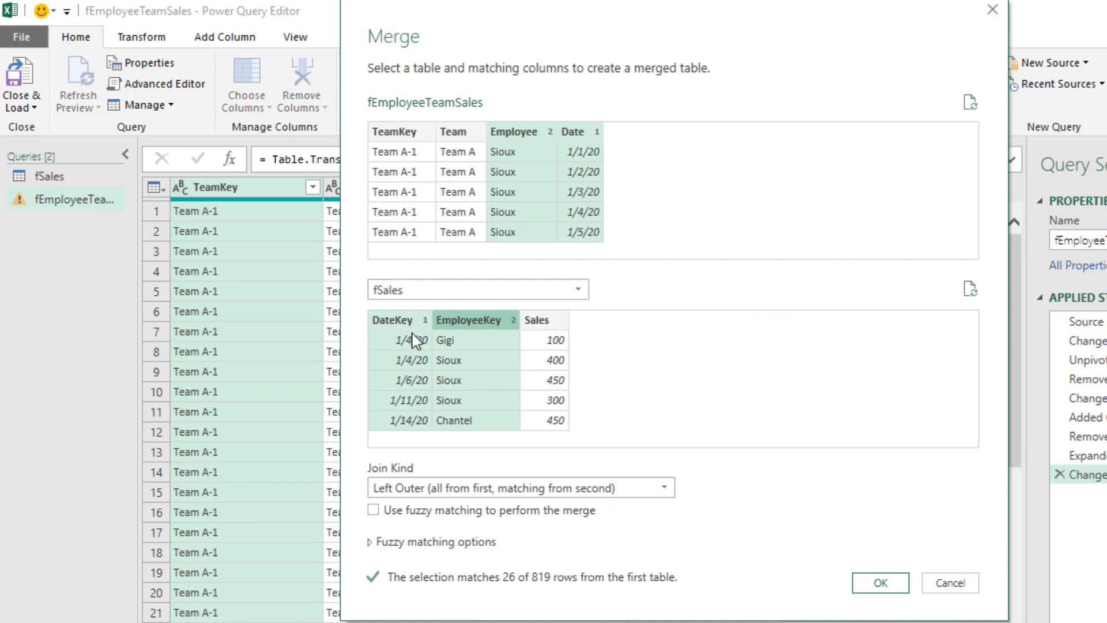
mouse_move(885, 599)
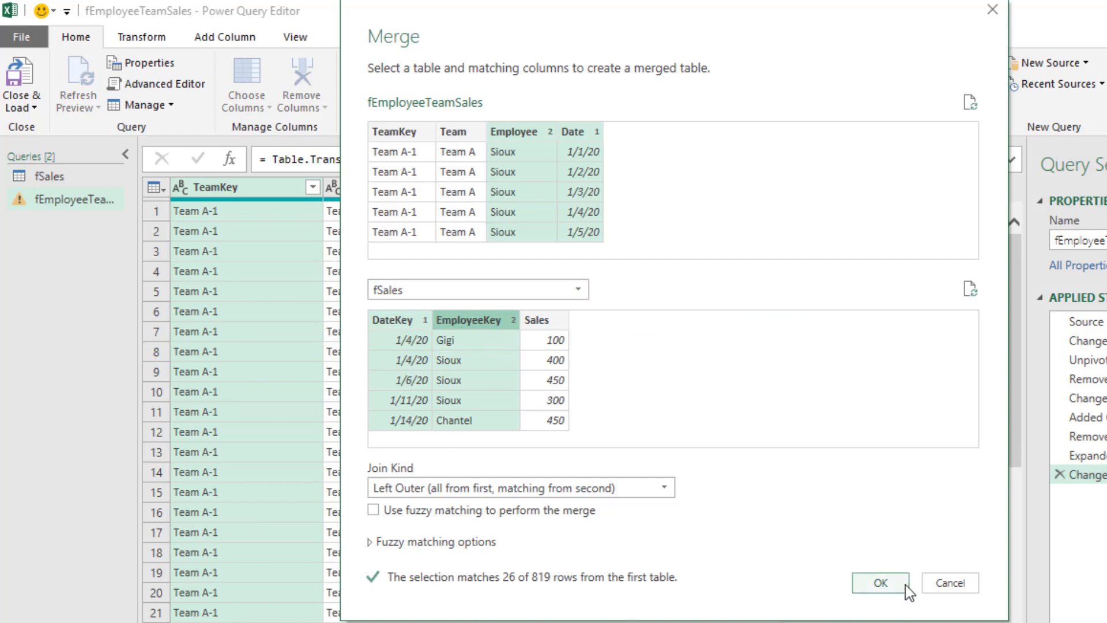
- Confirm the fSales merge and preview matched sales for the first row and January 4
click(887, 583)
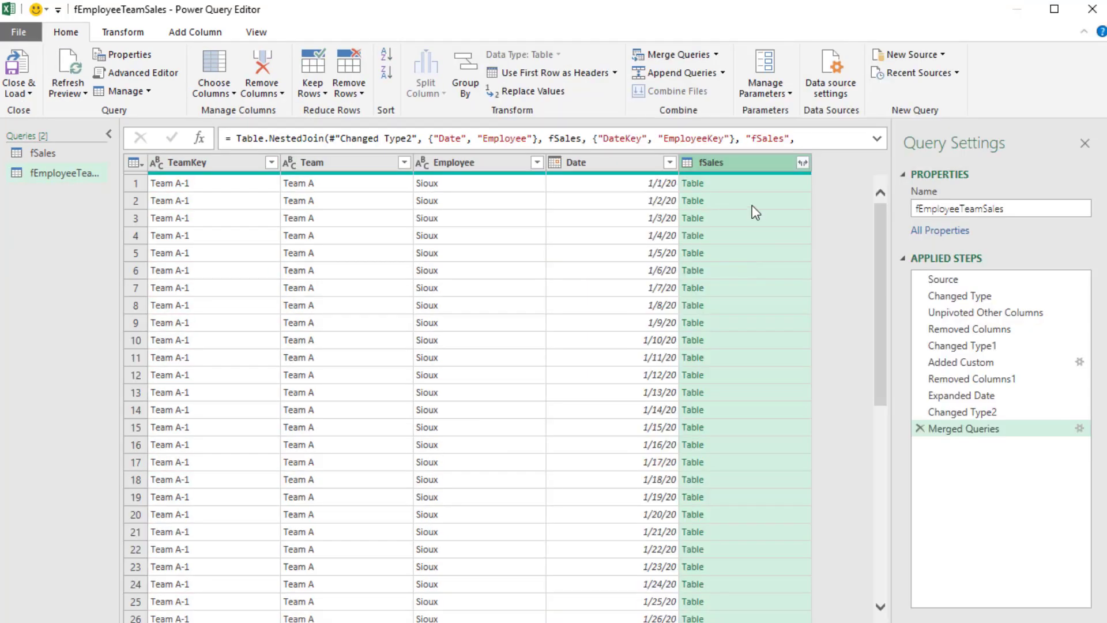
click(694, 183)
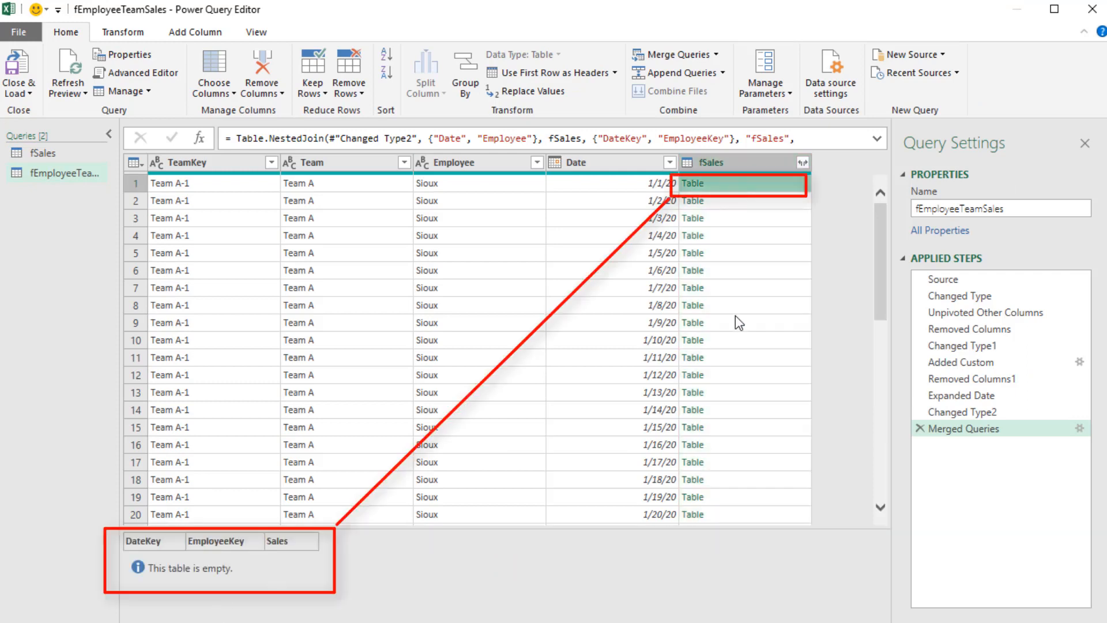
click(740, 235)
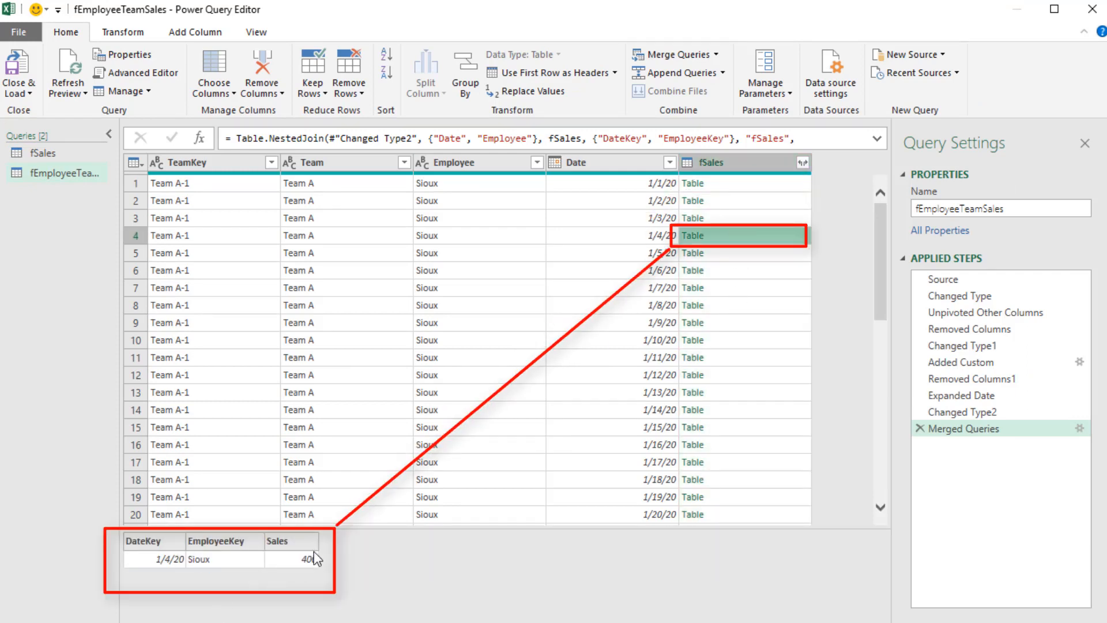
- Expand the merged fSales column, keeping only the Sales column
click(802, 163)
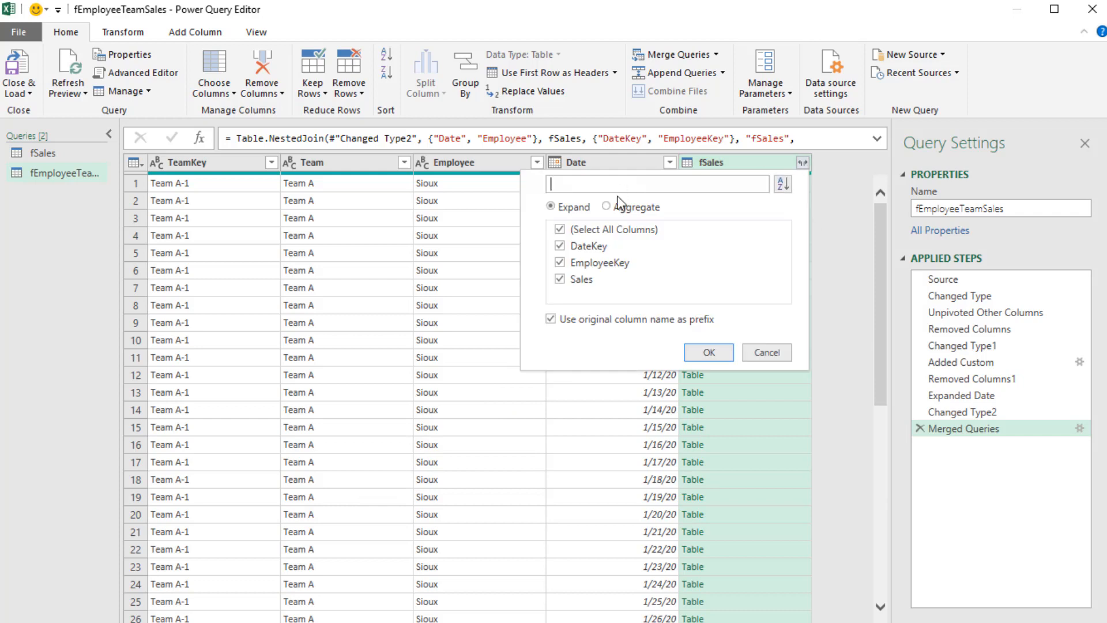
click(559, 229)
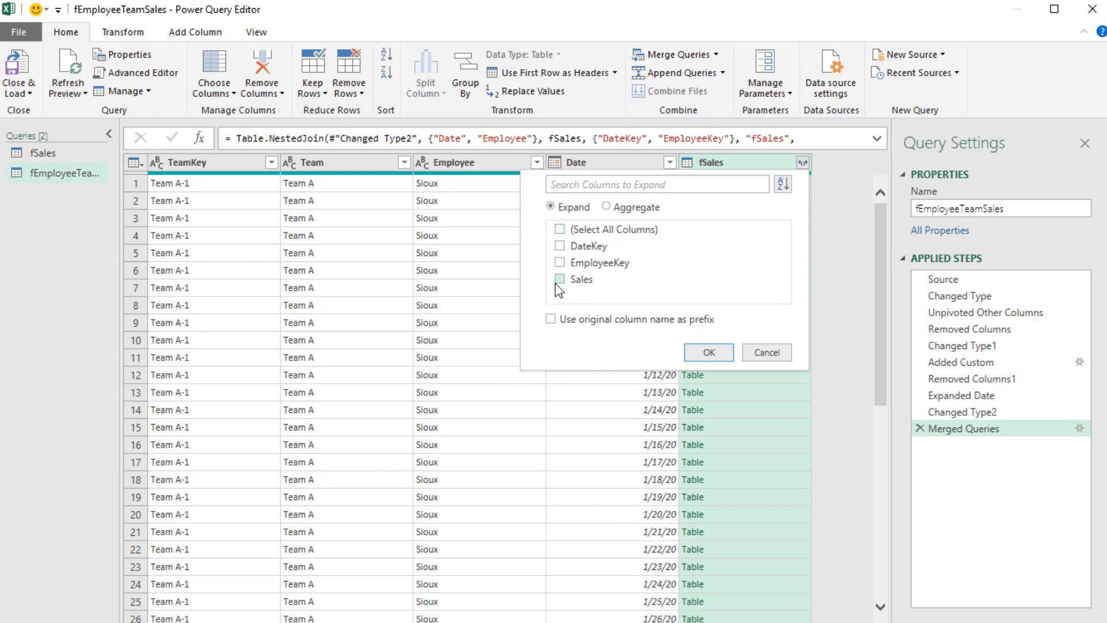
click(708, 352)
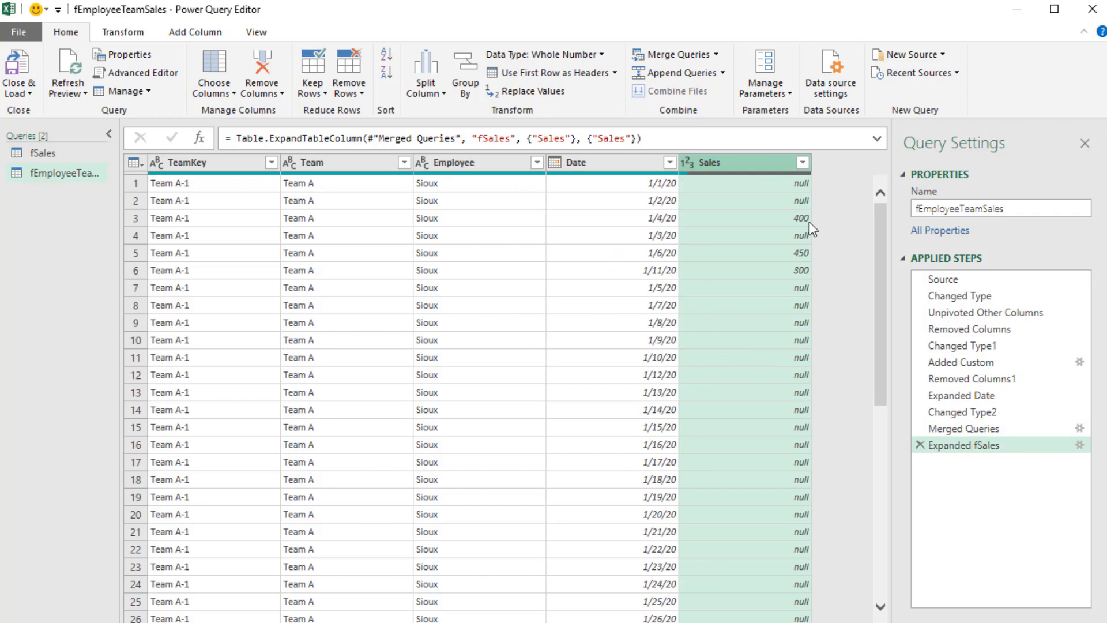
mouse_move(578, 452)
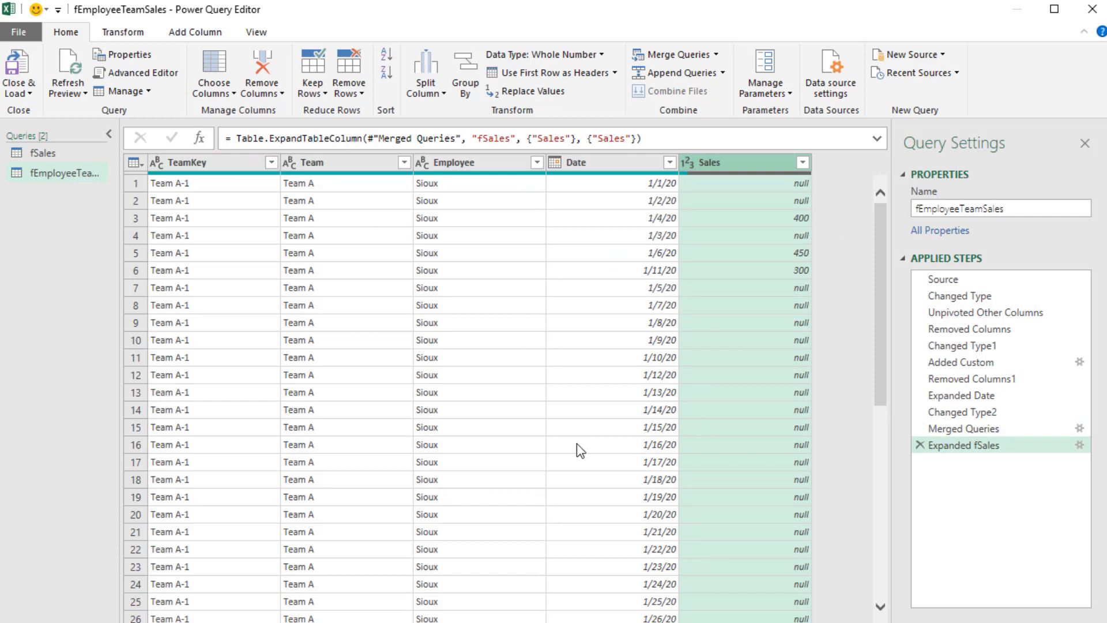
mouse_move(557, 518)
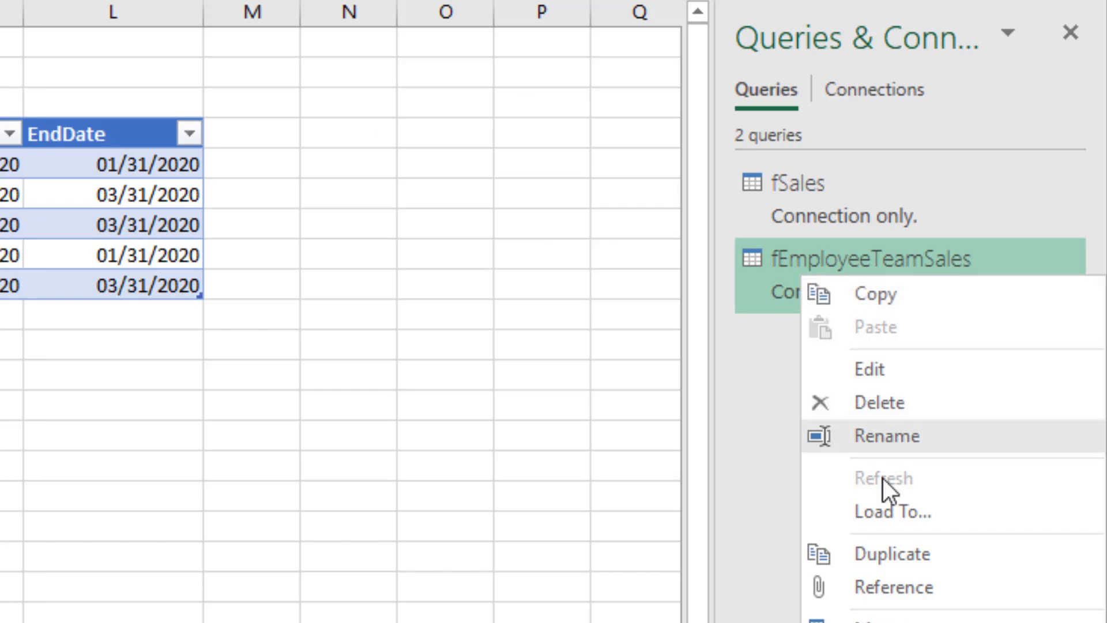
- Choose to load fEmployeeTeamSales as a PivotTable report on the existing sheet
click(889, 512)
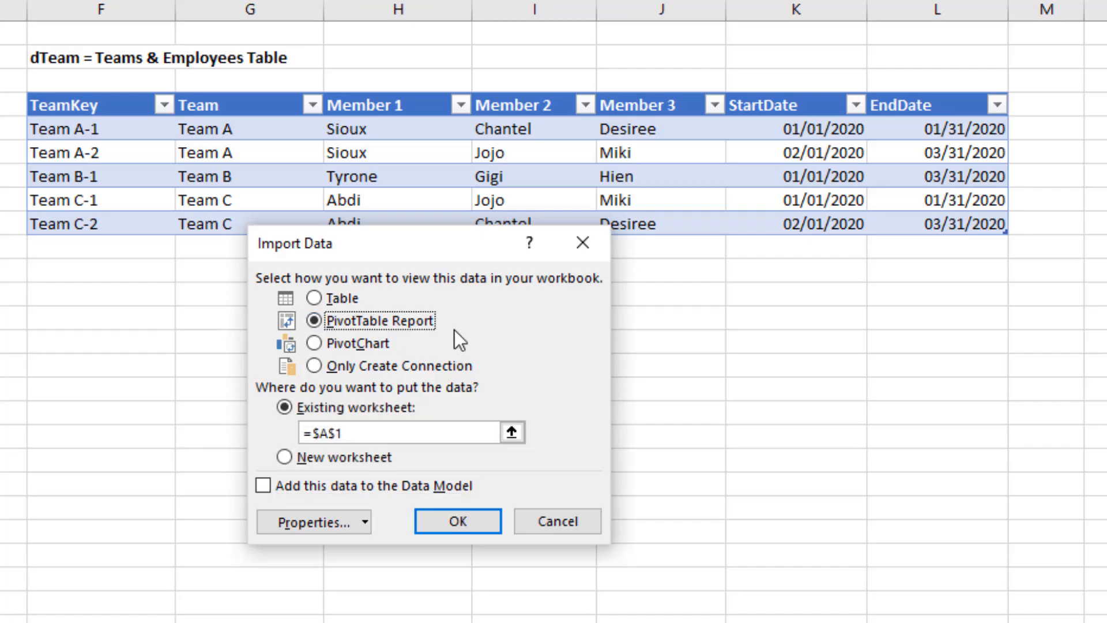
mouse_move(100, 327)
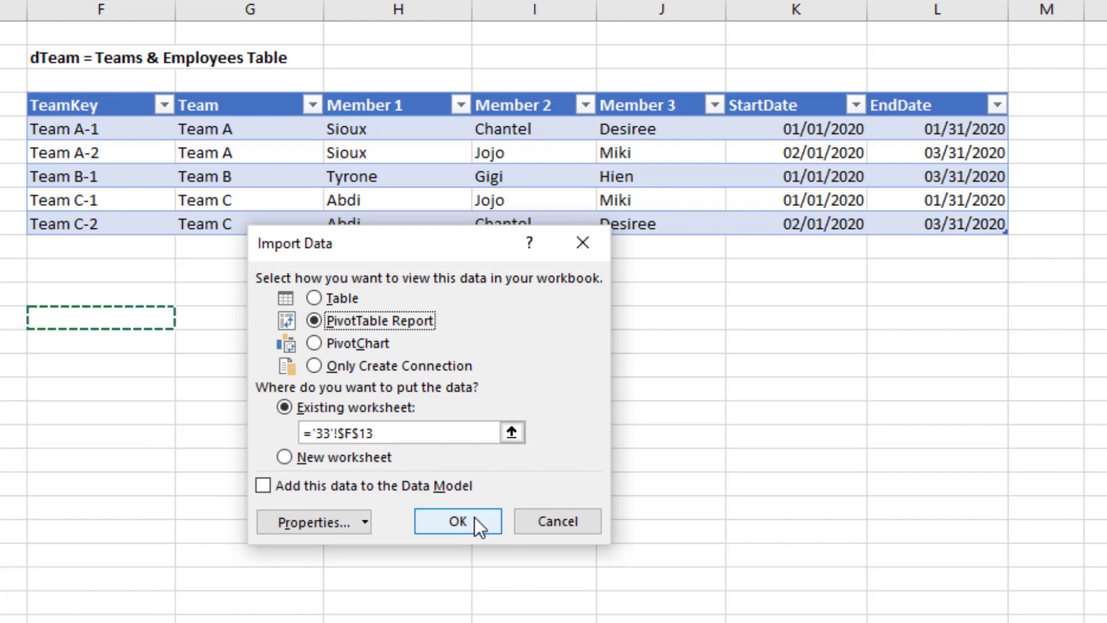
- Create the pivot table with TeamKey and Employee as row fields
click(457, 520)
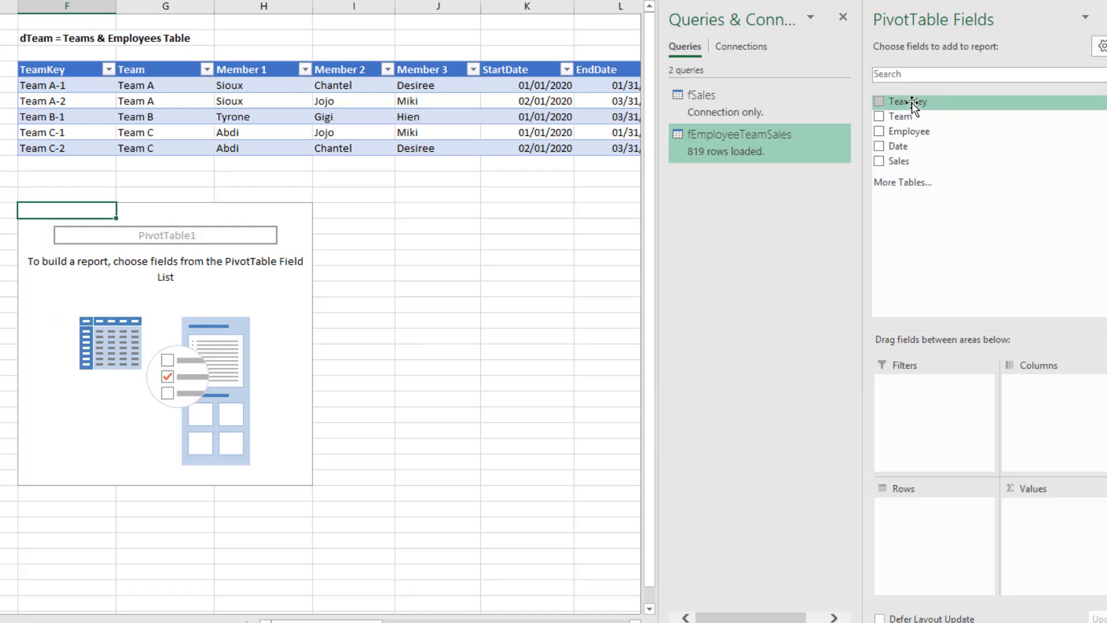
click(873, 102)
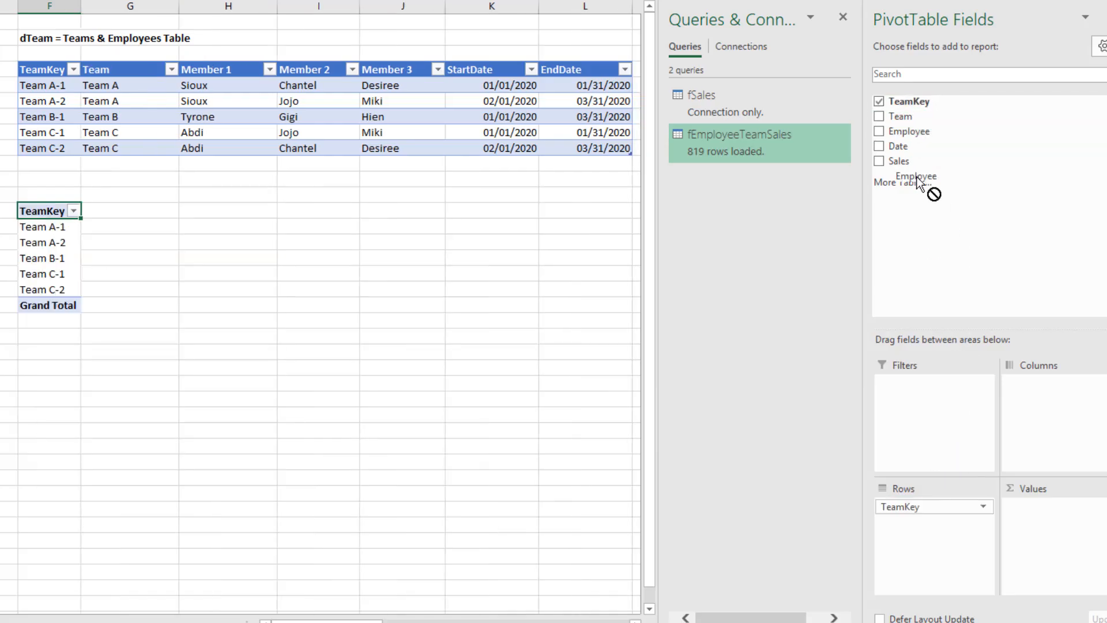
click(875, 131)
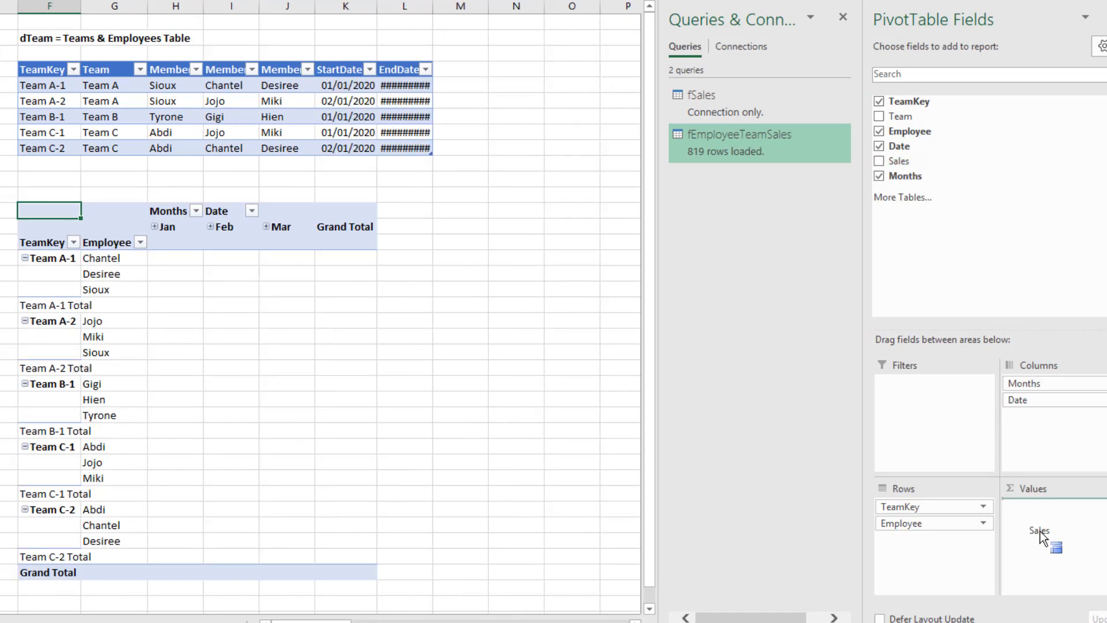
- Format the Sales values as whole numbers with thousands separators
right_click(179, 258)
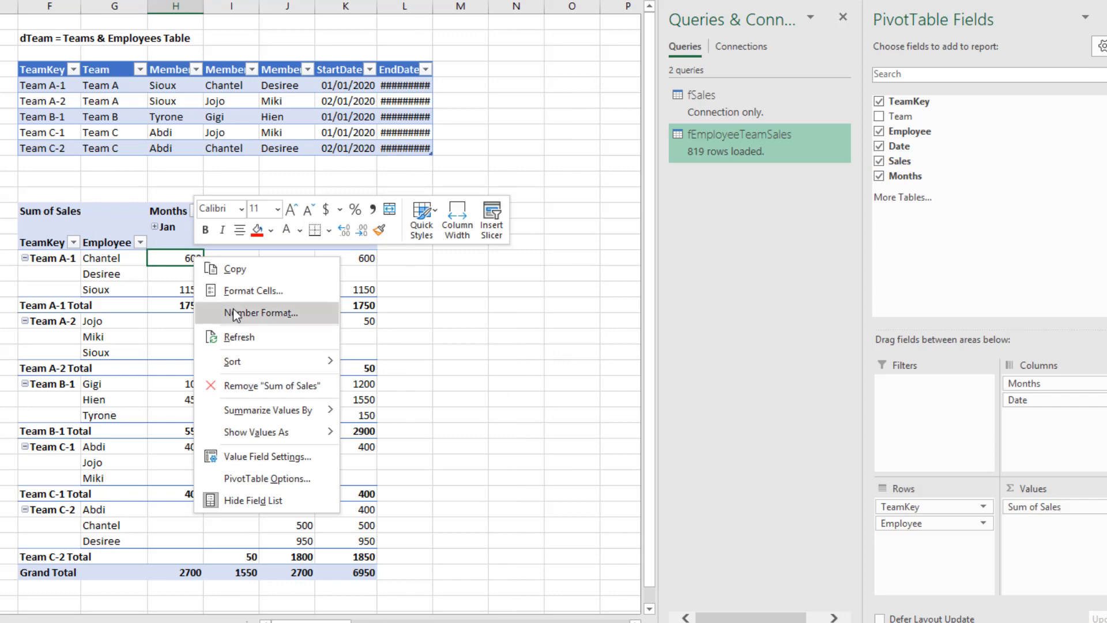
click(261, 313)
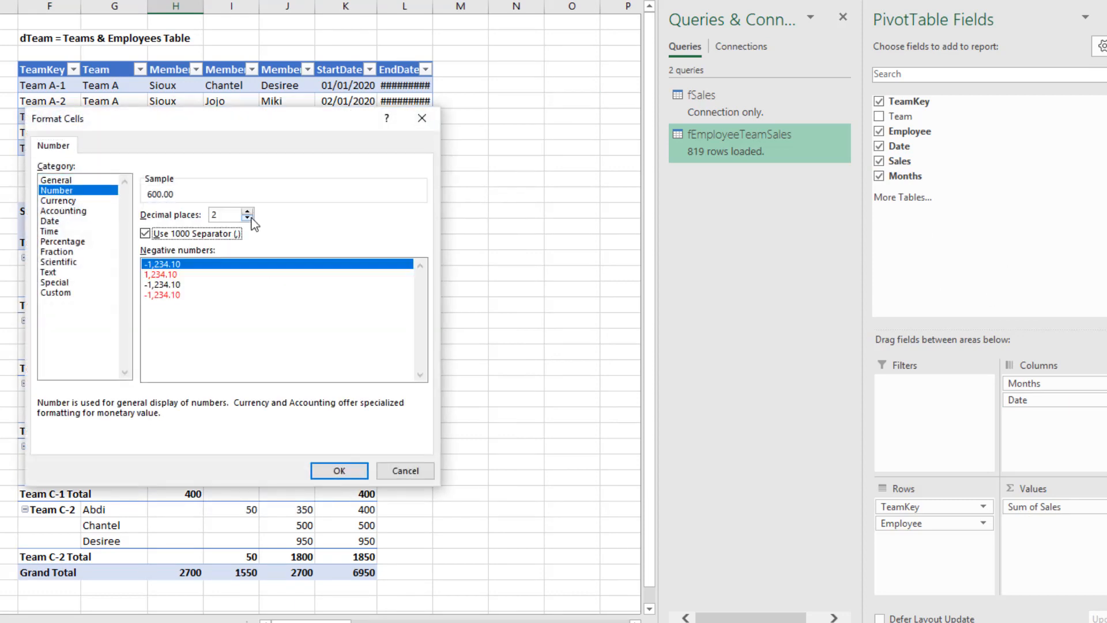
click(339, 470)
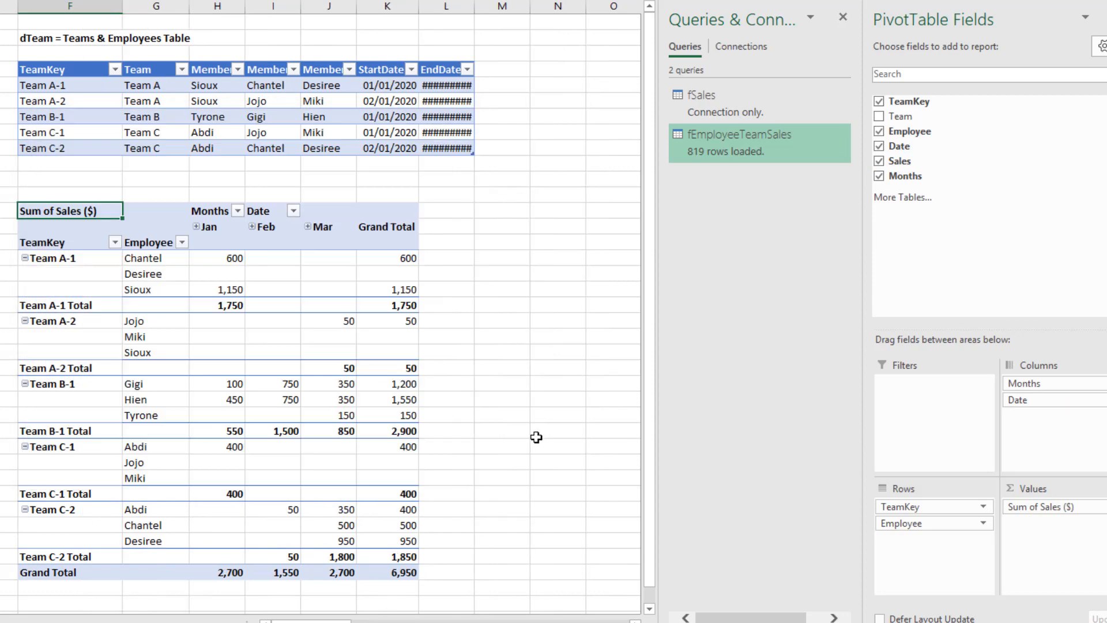
mouse_move(258, 399)
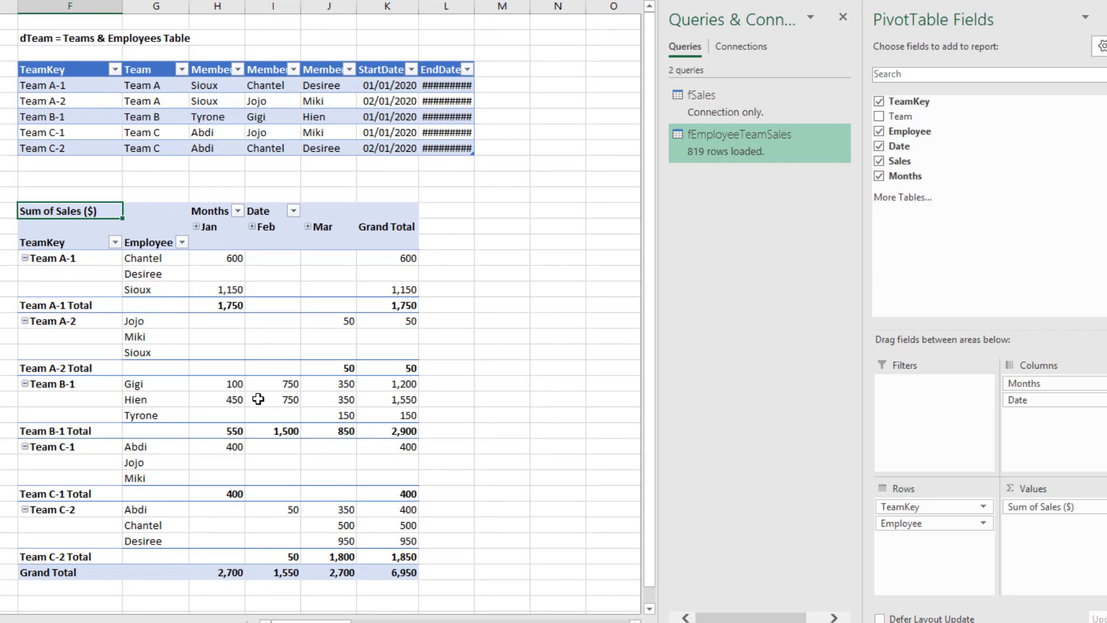
mouse_move(162, 276)
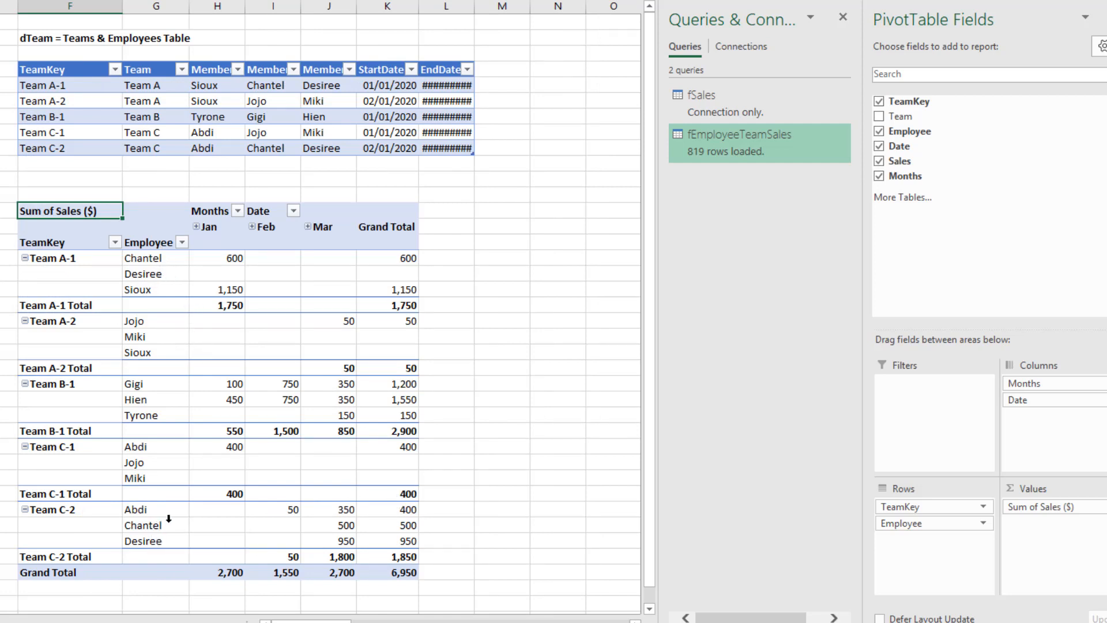
mouse_move(196, 562)
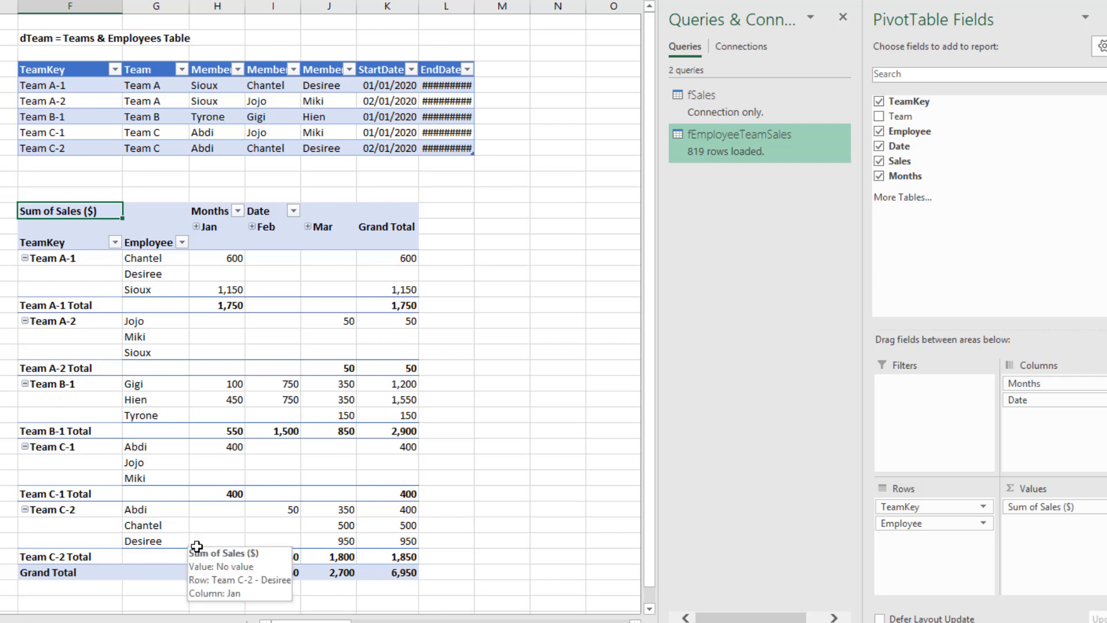
mouse_move(198, 570)
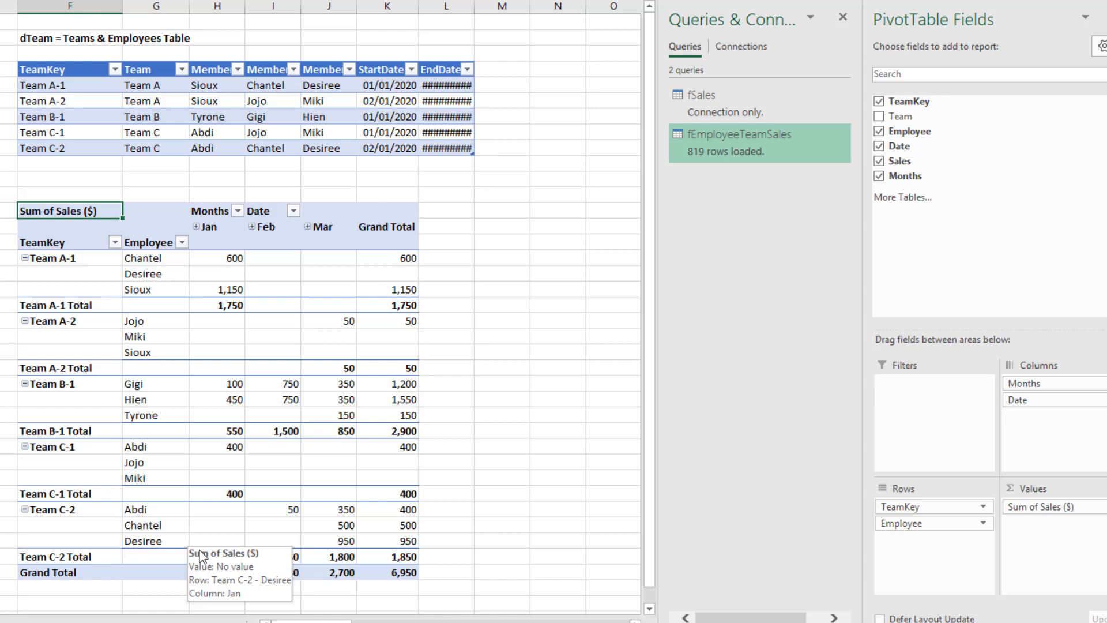
mouse_move(446, 271)
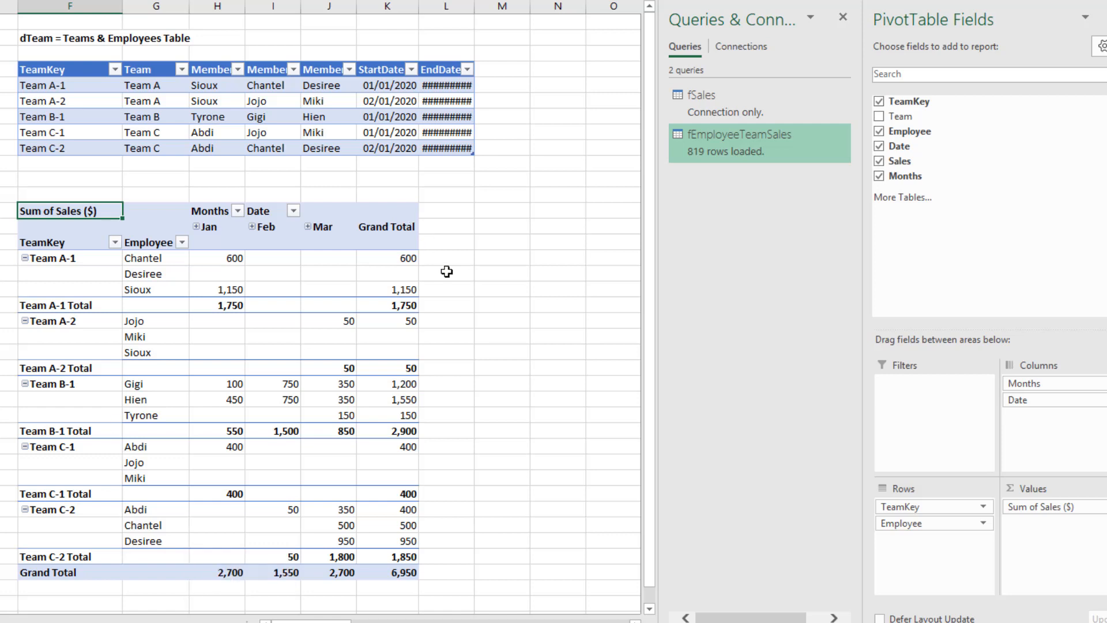